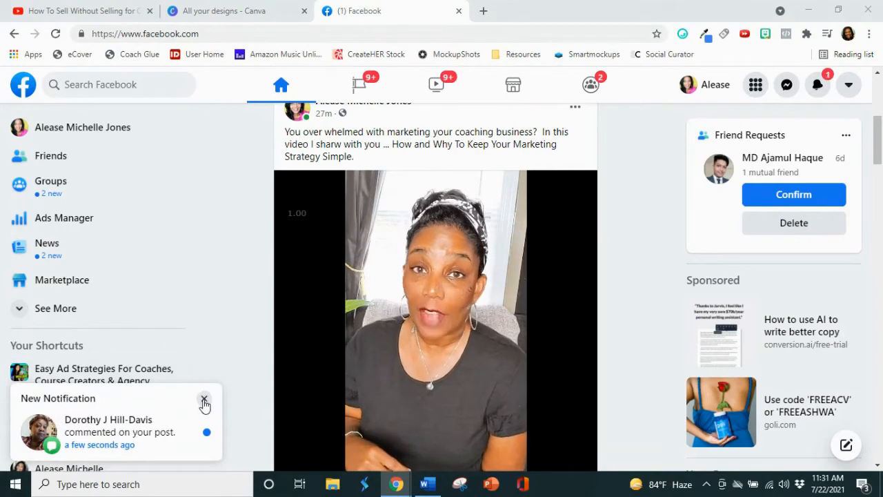
# Dismiss the Facebook notification, play the 'How To Sell Without Selling' YouTube video, then return to Canva designs
pyautogui.click(204, 403)
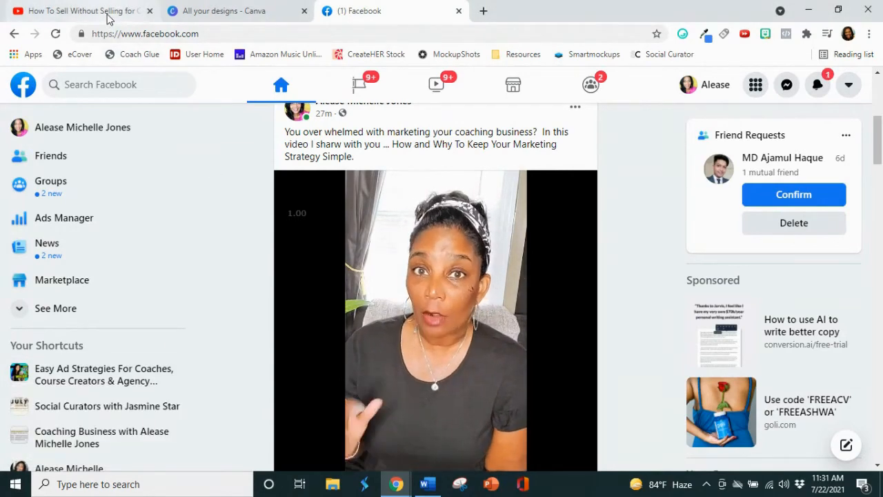
pyautogui.click(83, 11)
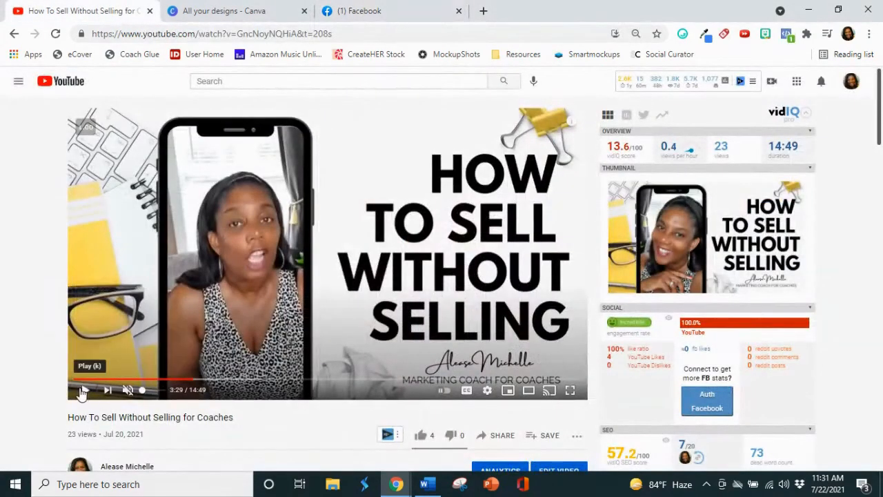
pyautogui.click(81, 391)
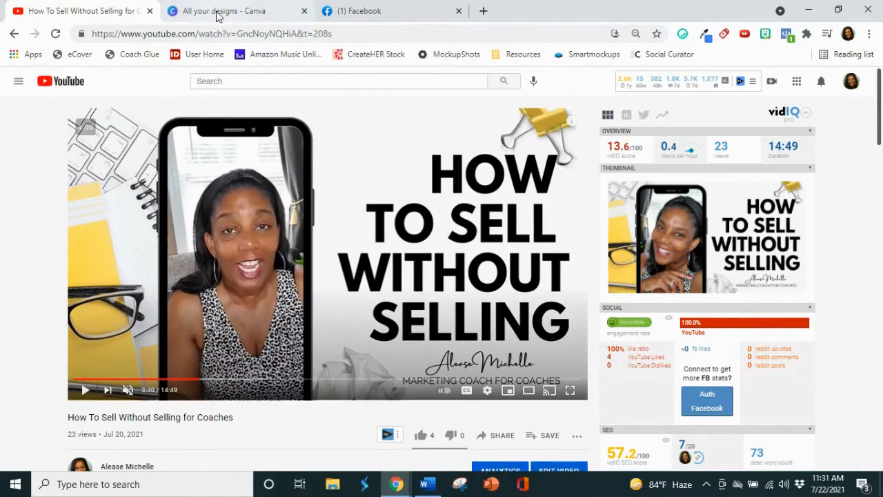
pyautogui.click(227, 11)
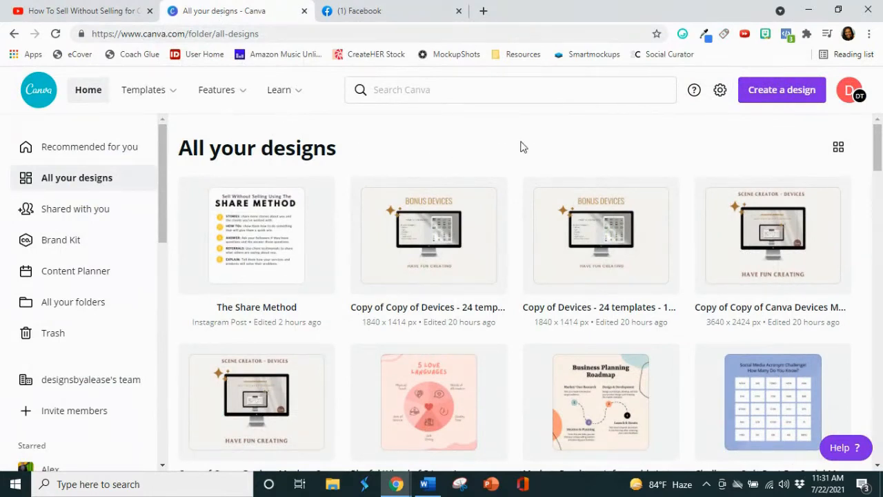
pyautogui.moveTo(530, 141)
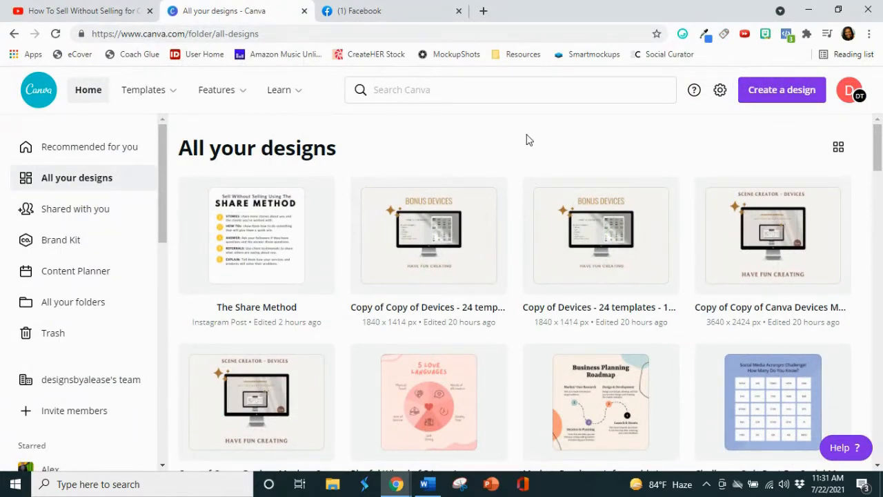
pyautogui.moveTo(688, 137)
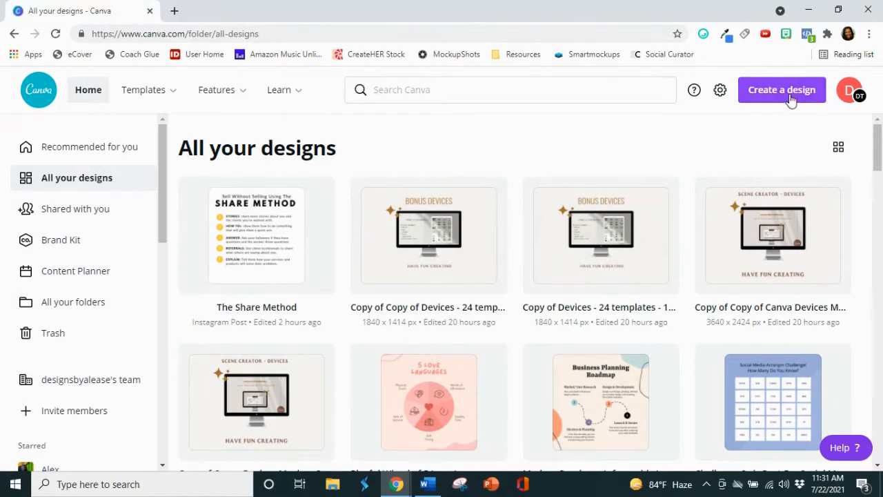
# Create a new 1920 x 1080 px Presentation (16:9) design and select its blank slide
pyautogui.click(780, 90)
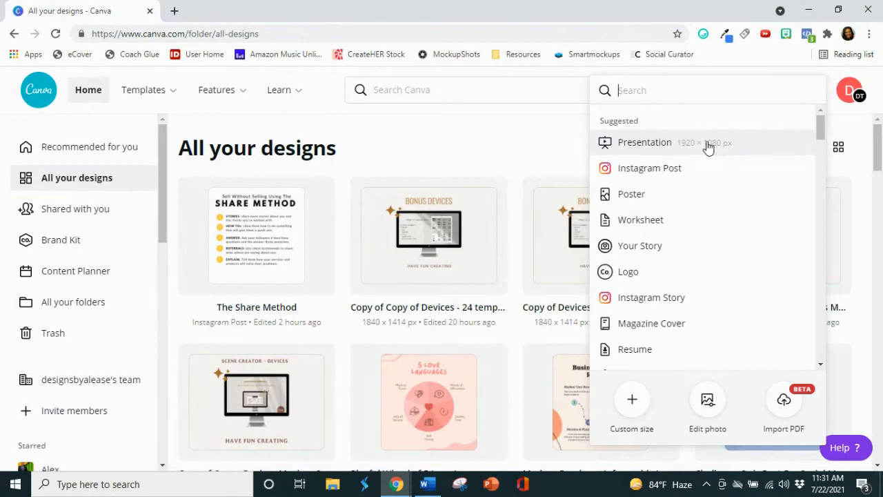
pyautogui.click(645, 142)
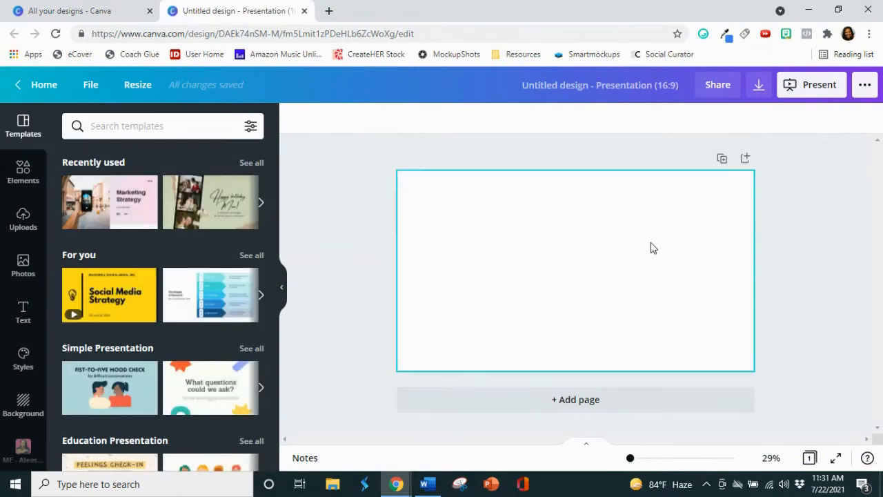
pyautogui.moveTo(473, 237)
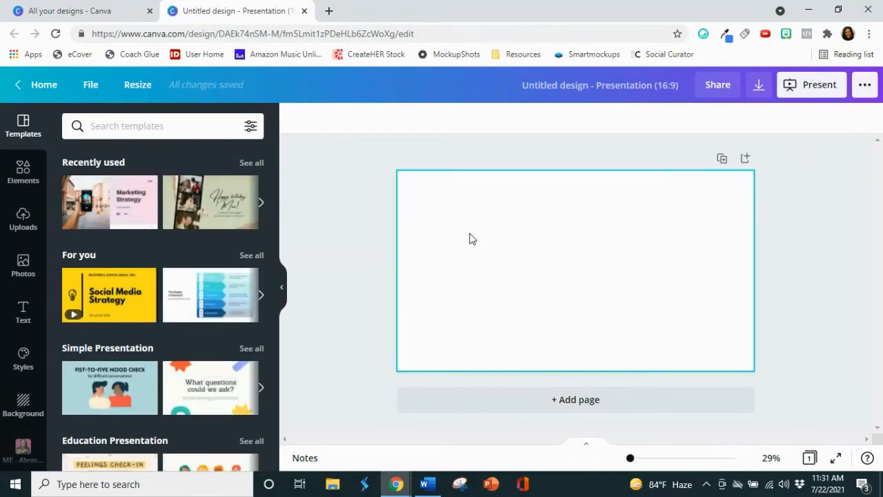
pyautogui.moveTo(492, 236)
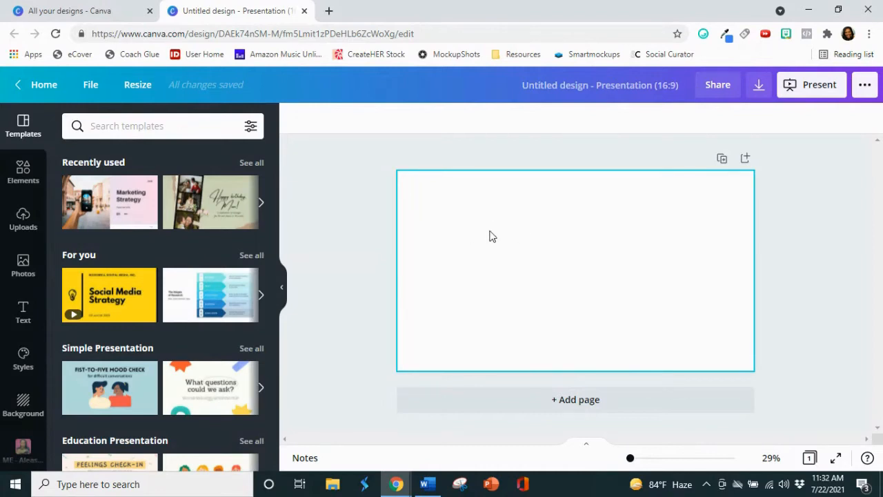
pyautogui.click(369, 263)
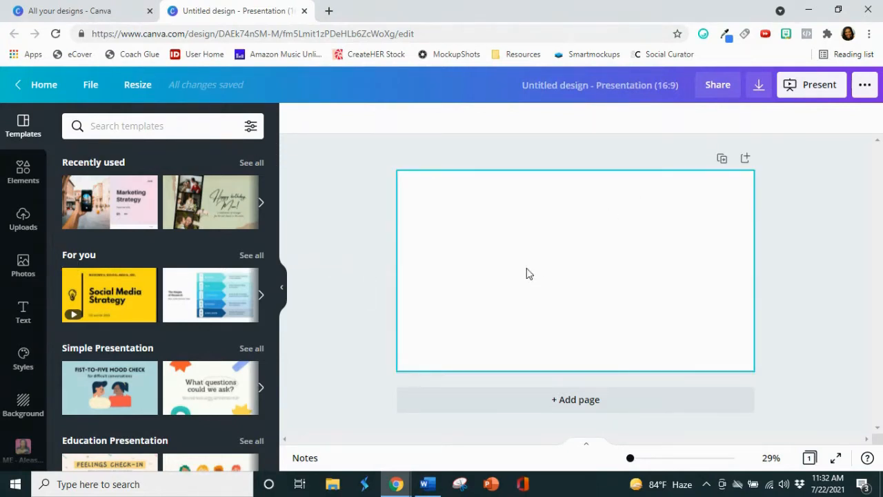
pyautogui.moveTo(543, 243)
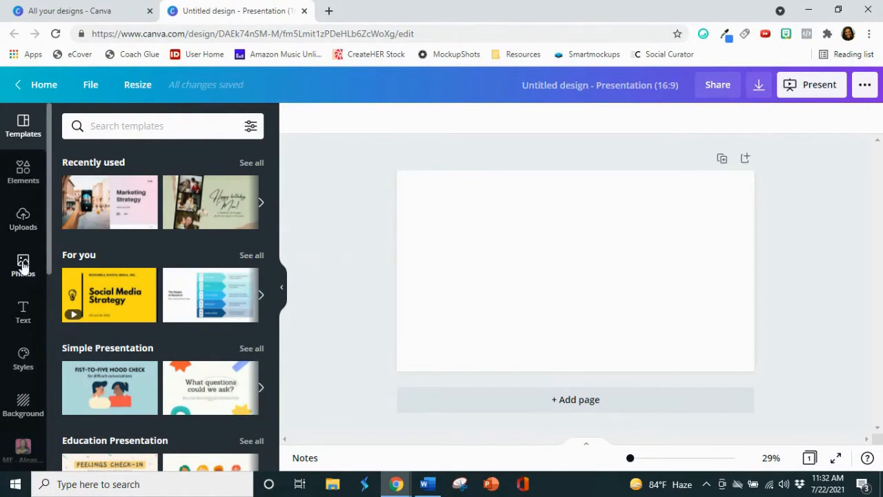
# Search Photos for 'office png' then 'desk png' and add the yellow binder clip and crumpled paper
pyautogui.click(22, 261)
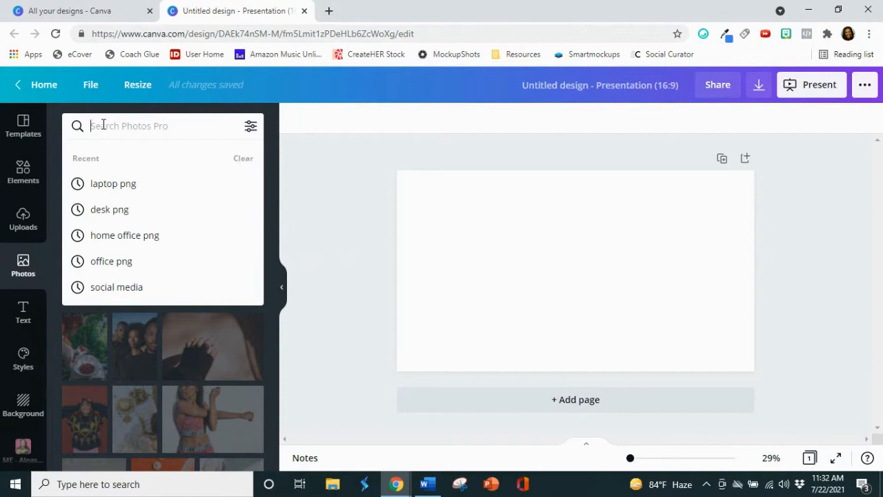
pyautogui.write('office')
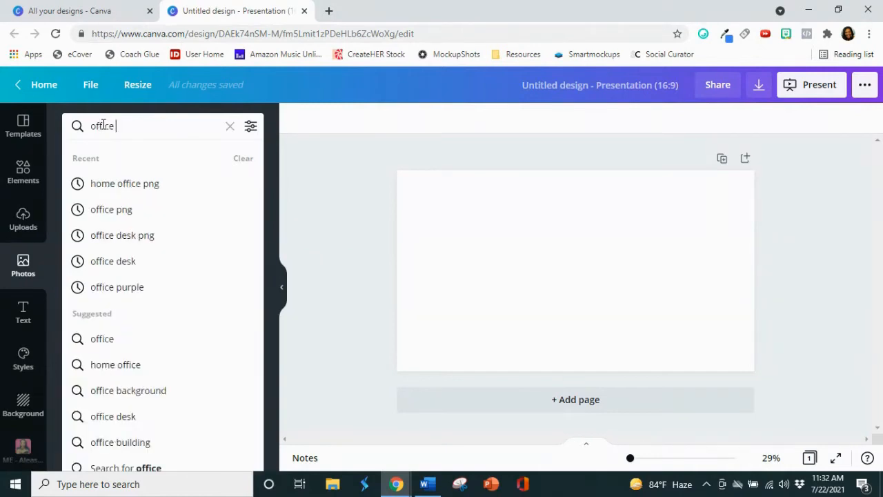
pyautogui.click(110, 210)
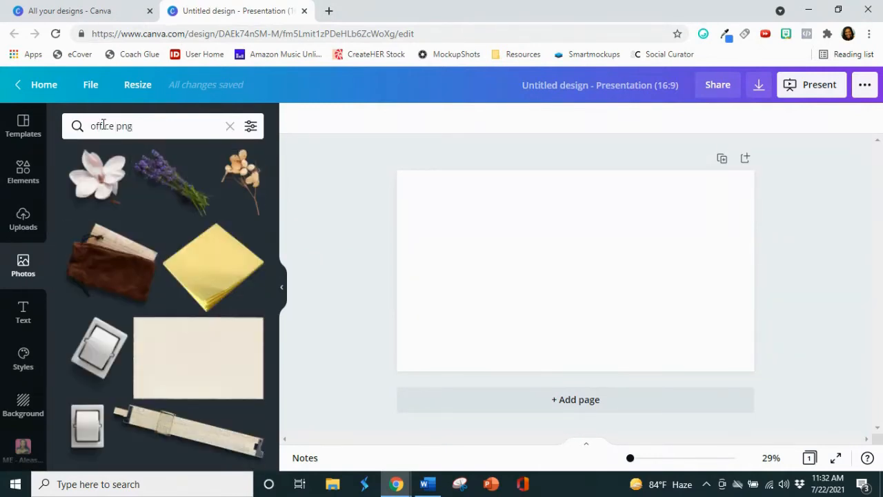
pyautogui.moveTo(222, 243)
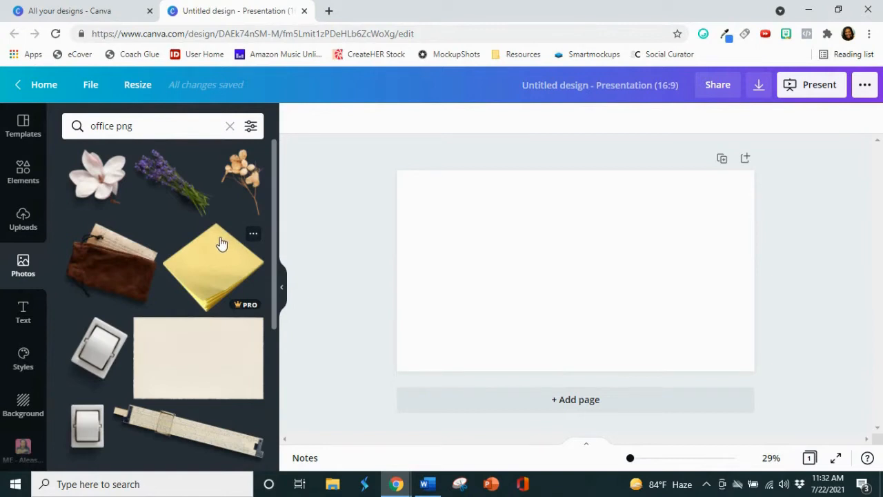
pyautogui.scroll(-3)
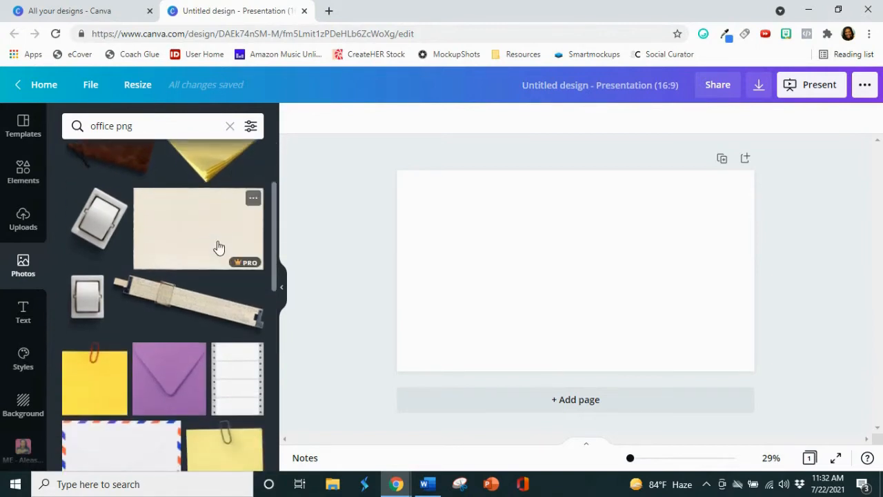
pyautogui.scroll(-3)
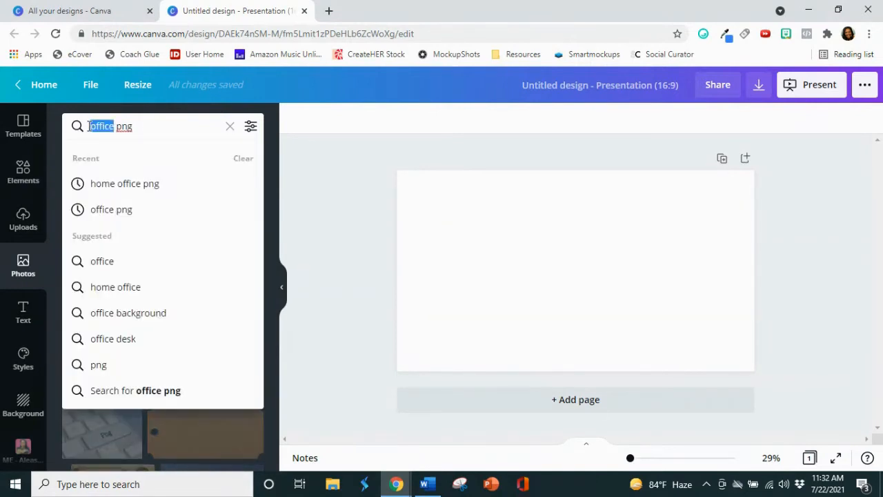
pyautogui.write('desk')
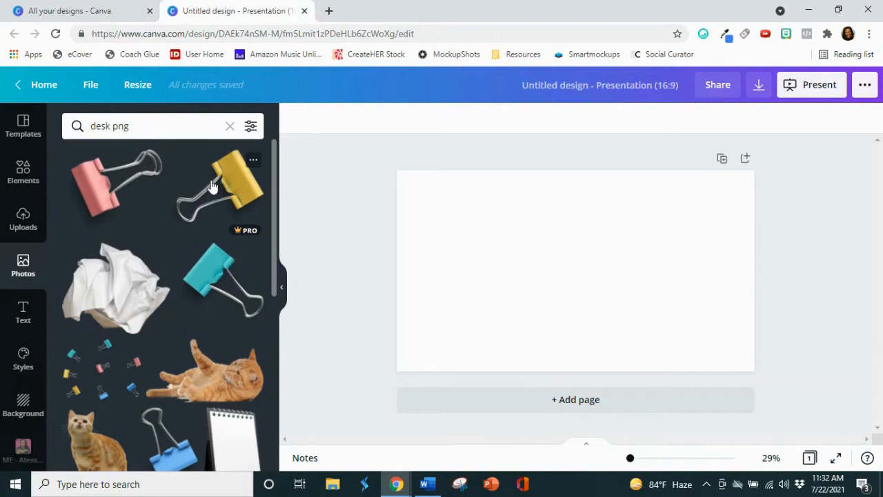
pyautogui.click(214, 185)
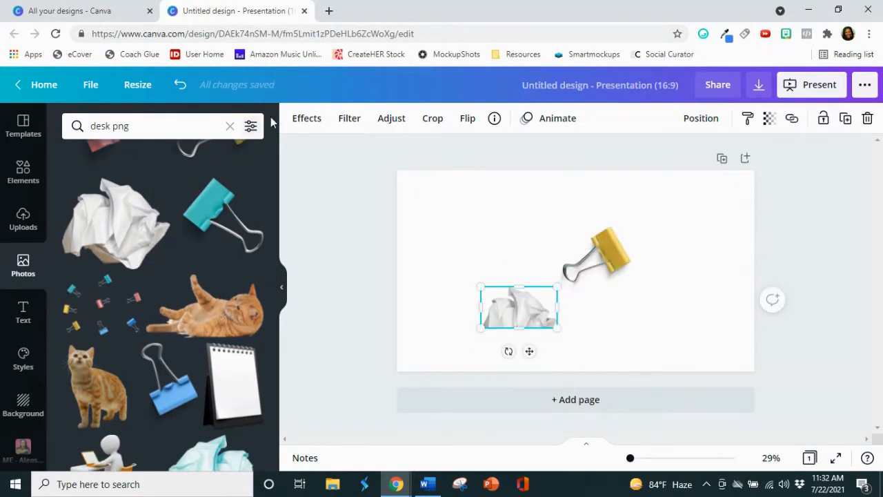
# Move the crumpled paper right and place a rotated monstera leaf in the top-left corner
pyautogui.moveTo(519, 306); pyautogui.dragTo(704, 282)
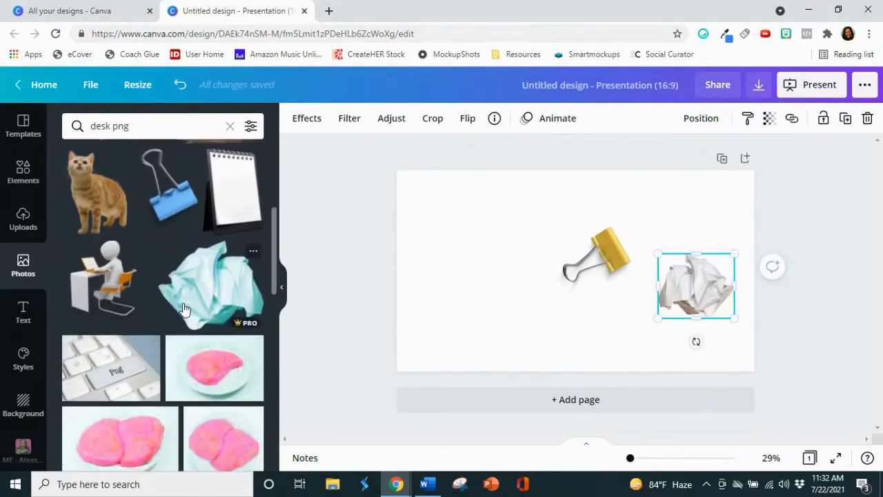
pyautogui.scroll(-3)
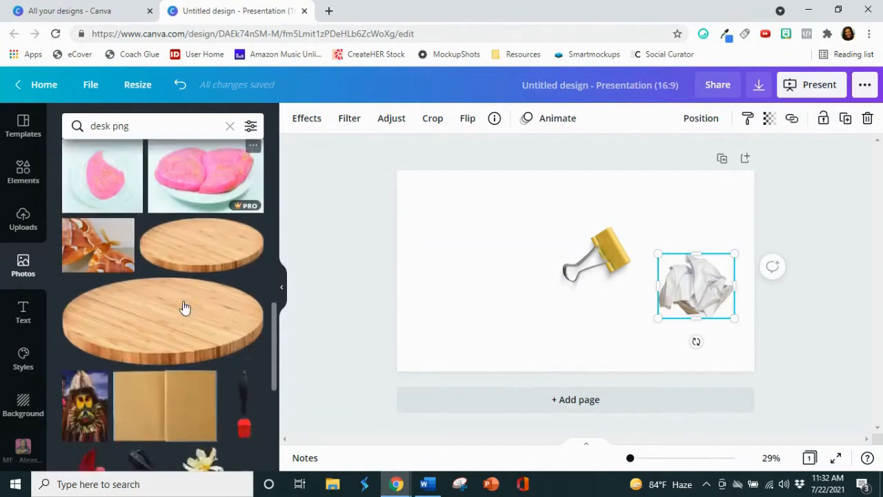
pyautogui.scroll(-3)
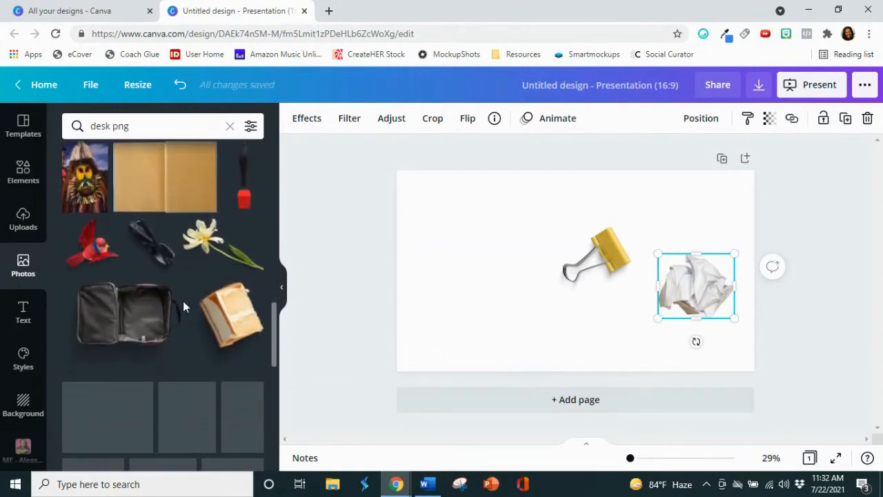
pyautogui.scroll(-3)
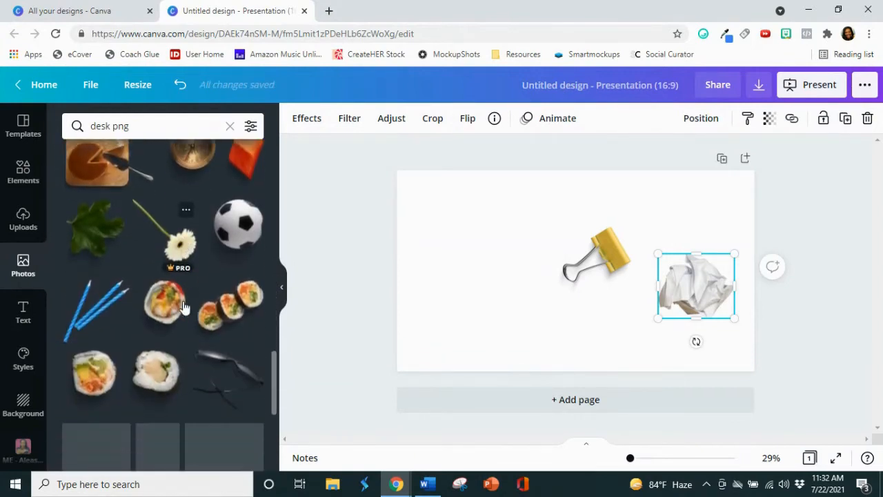
pyautogui.scroll(-3)
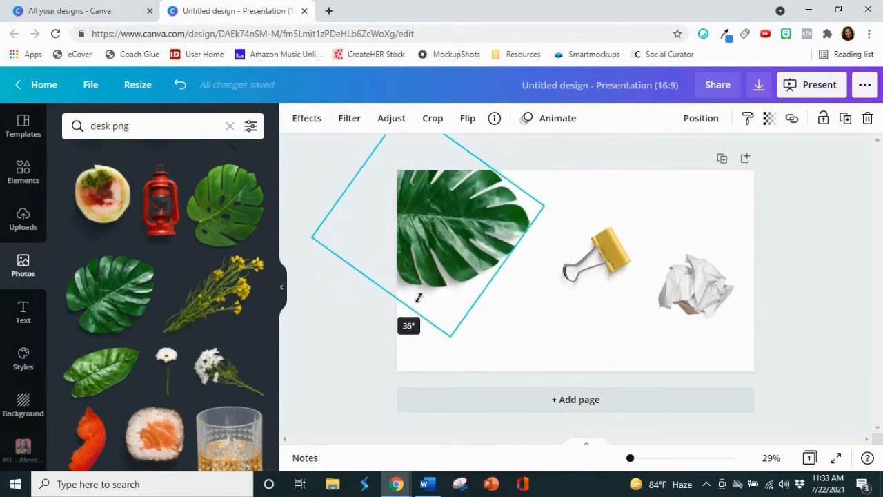
# Shrink the binder clip and move it to the slide's top right
pyautogui.click(595, 256)
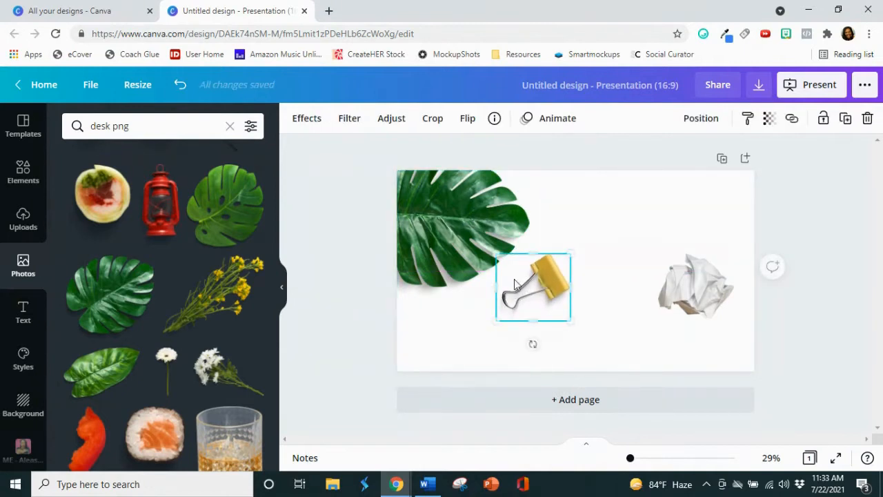
pyautogui.moveTo(532, 286); pyautogui.dragTo(546, 301)
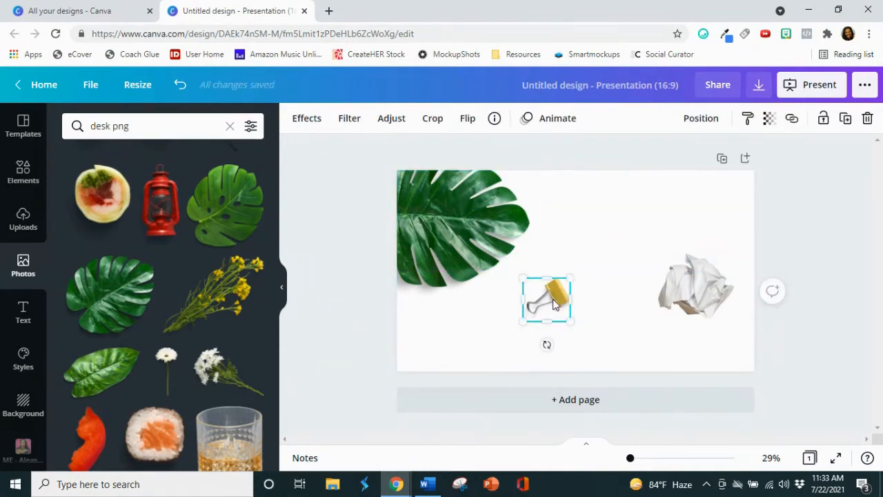
pyautogui.moveTo(546, 298); pyautogui.dragTo(681, 204)
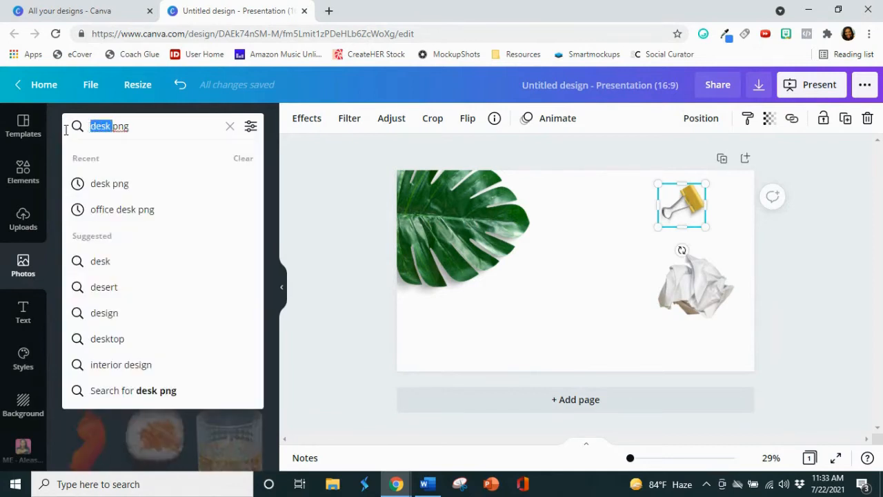
# Search Photos for 'keyboard png' and add the white keyboard along the slide's top
pyautogui.write('kepng')
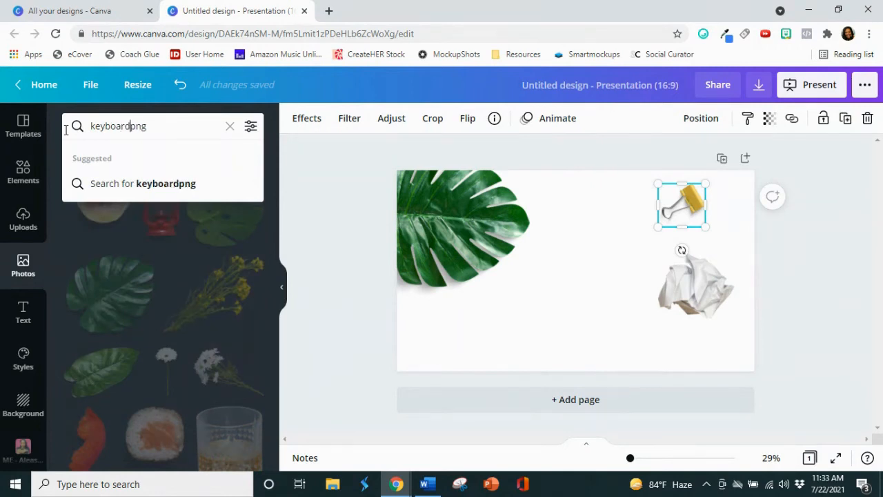
pyautogui.write('keyboard png')
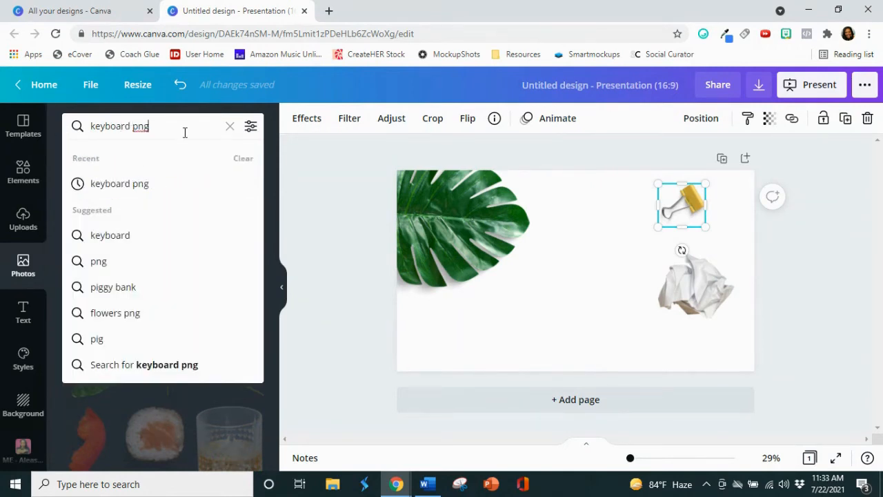
pyautogui.press('Enter')
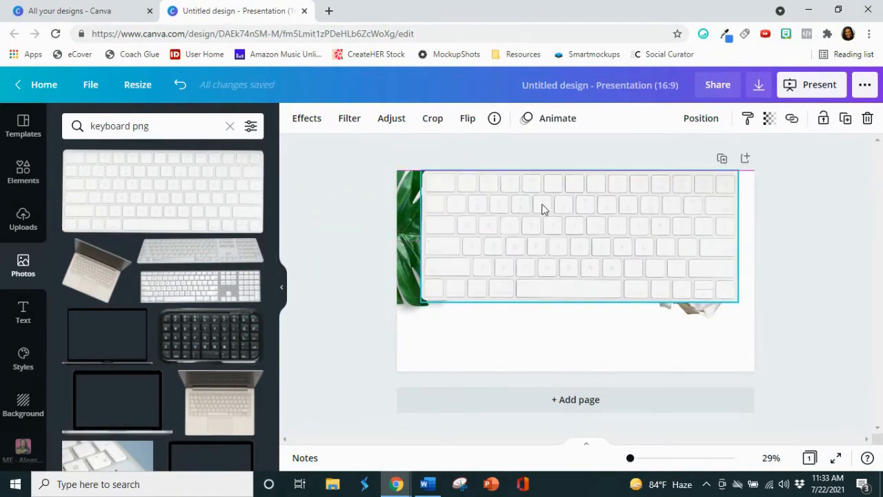
pyautogui.click(701, 119)
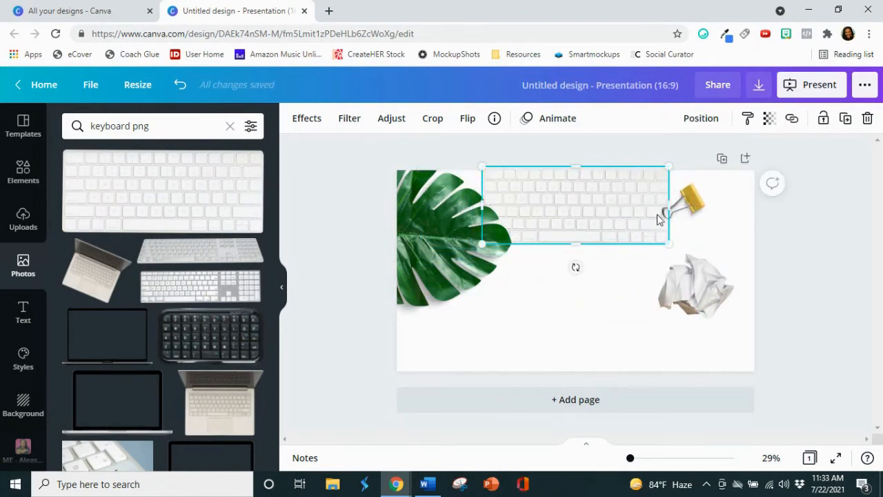
# Shrink the crumpled paper and tuck it into the top-right corner beside the clip
pyautogui.moveTo(697, 286); pyautogui.dragTo(526, 325)
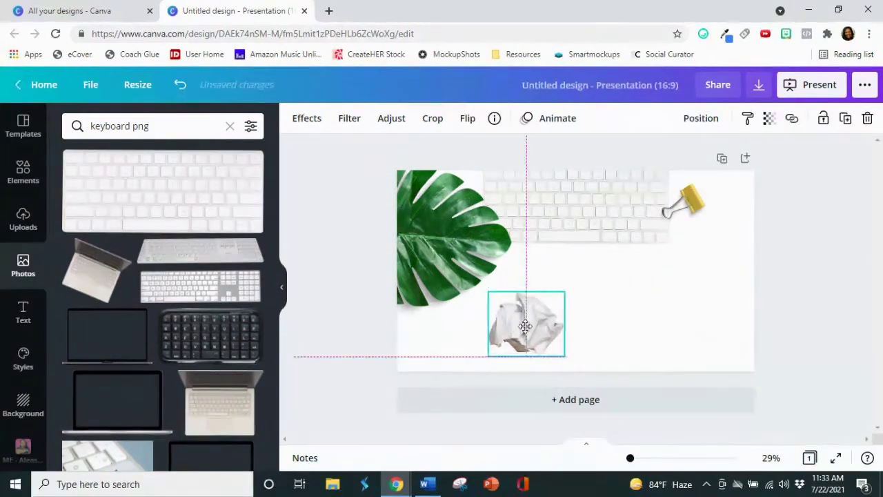
pyautogui.moveTo(525, 325); pyautogui.dragTo(489, 319)
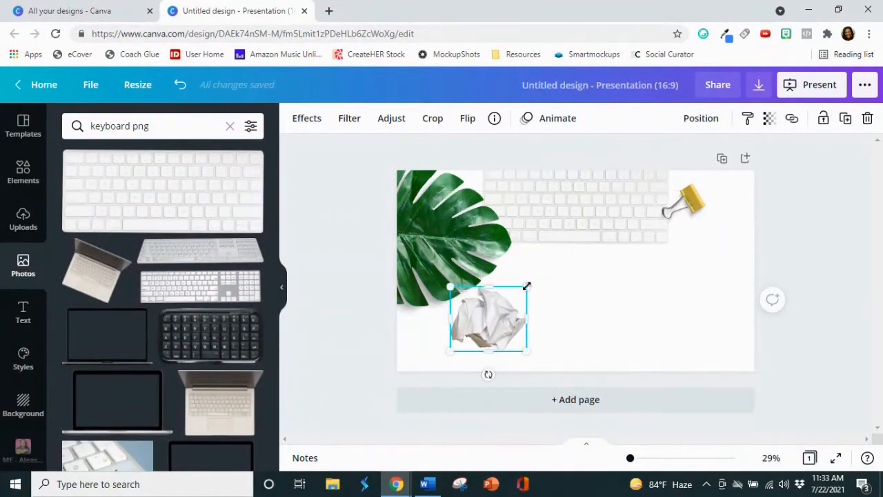
pyautogui.moveTo(488, 319); pyautogui.dragTo(731, 206)
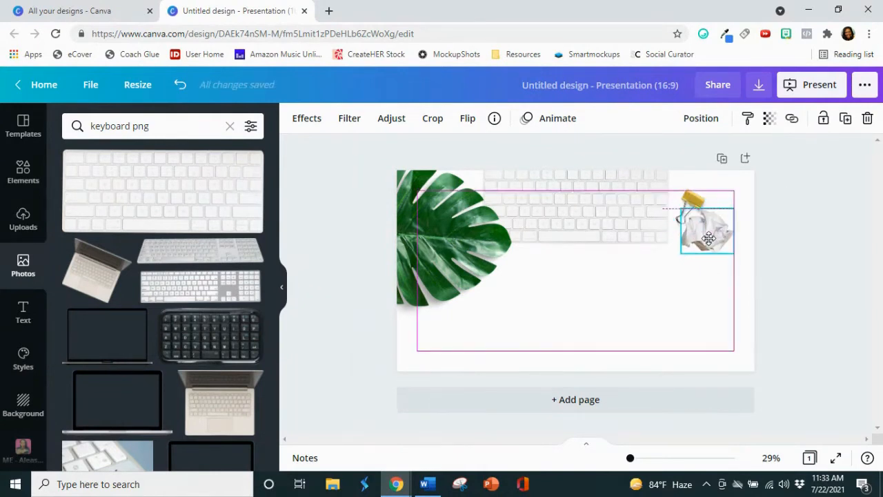
pyautogui.click(131, 126)
pyautogui.write('cof')
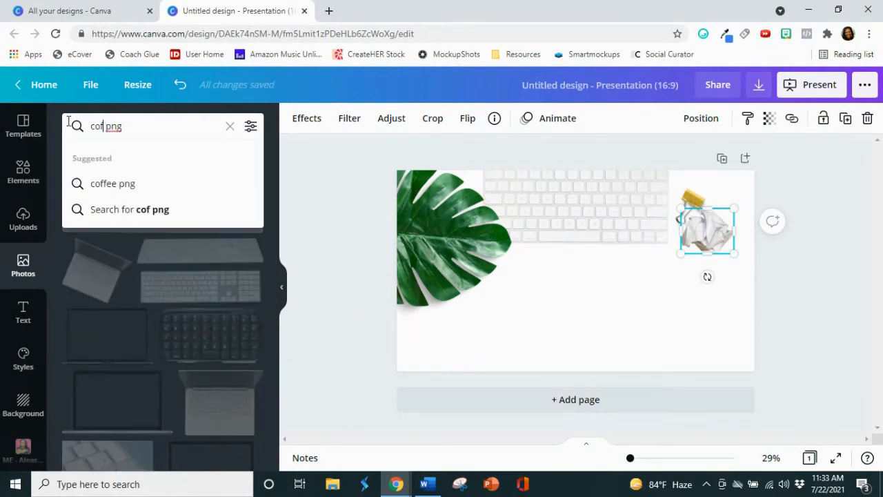
# Add a 'coffee png' cup resized into the top right, and stand the gold clip upright beside the paper
pyautogui.click(113, 182)
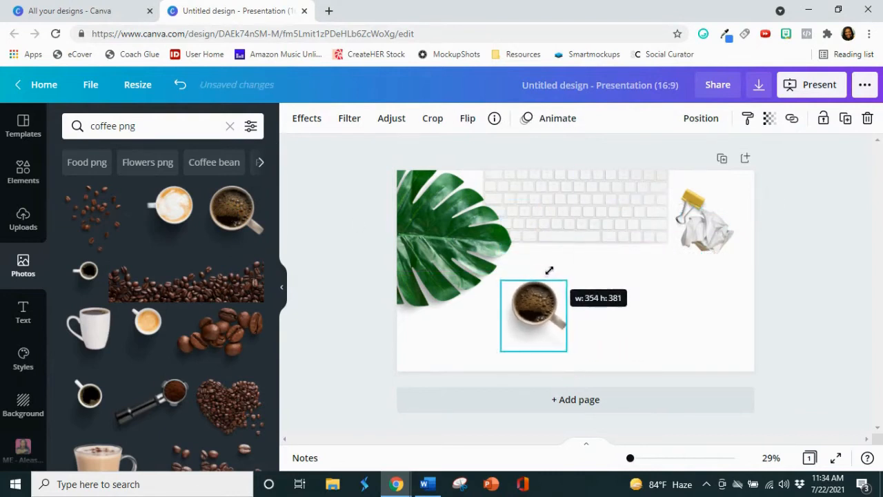
pyautogui.moveTo(532, 316); pyautogui.dragTo(715, 196)
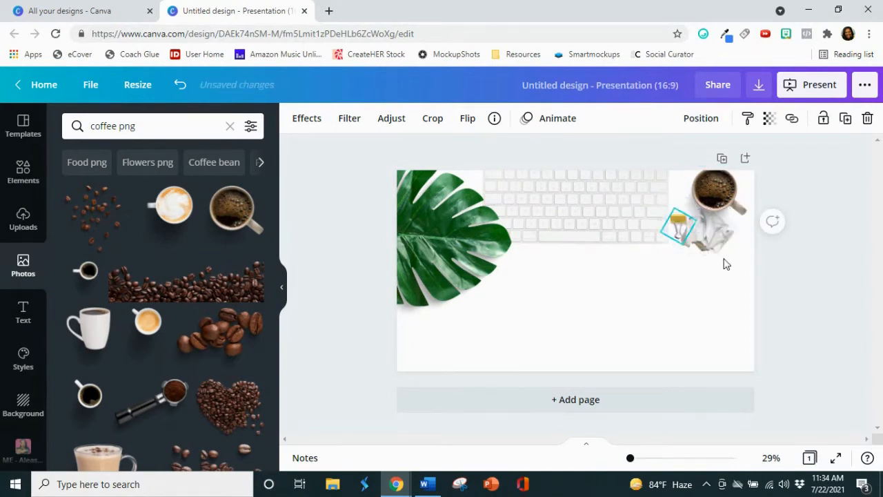
pyautogui.moveTo(679, 228); pyautogui.dragTo(706, 238)
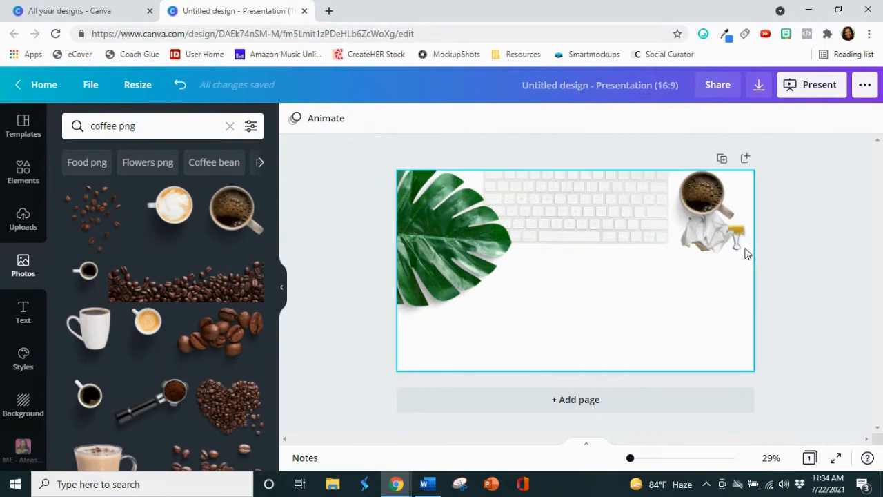
pyautogui.click(734, 237)
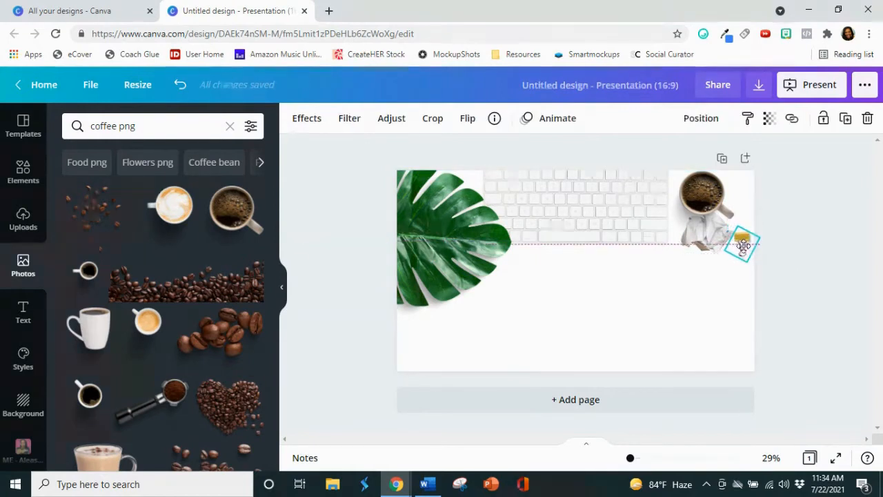
pyautogui.moveTo(744, 246); pyautogui.dragTo(744, 235)
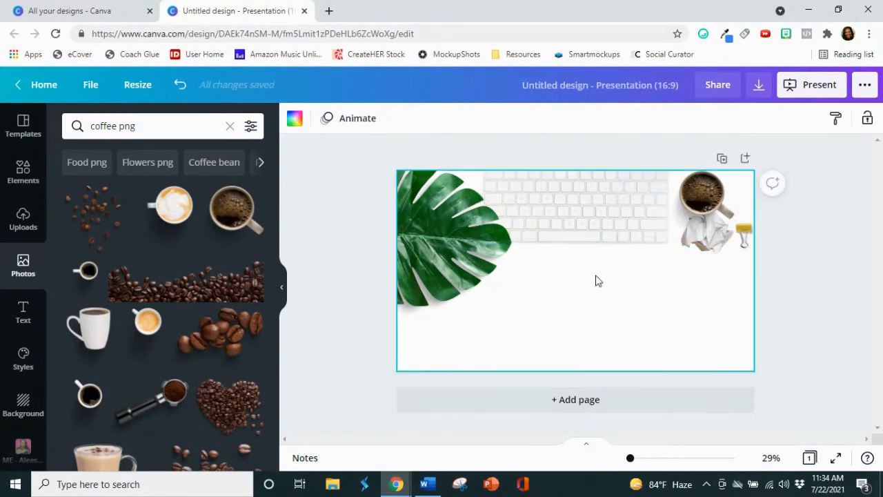
pyautogui.moveTo(654, 312)
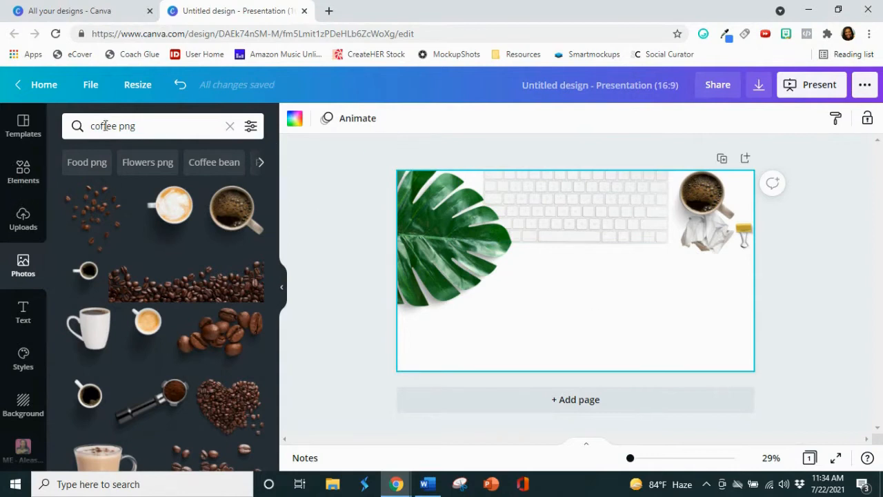
pyautogui.moveTo(195, 132)
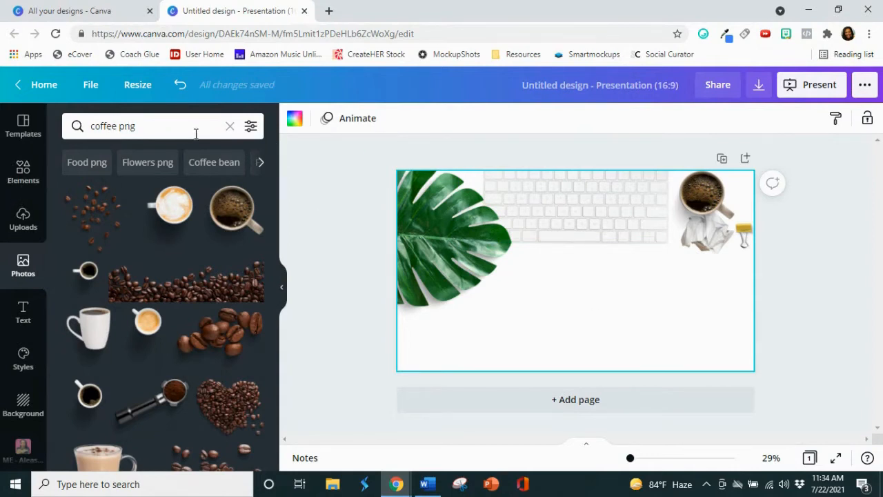
# Browse all Frames in Elements and add the phone frame to the slide
pyautogui.click(22, 172)
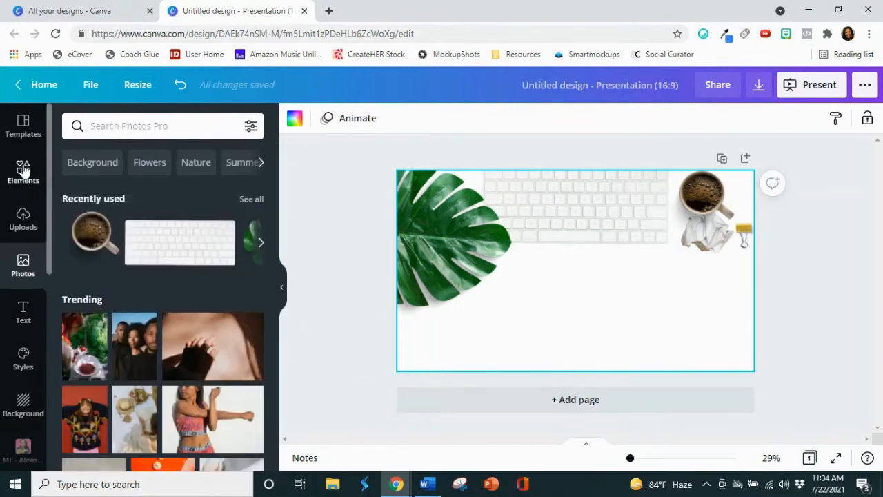
pyautogui.click(22, 168)
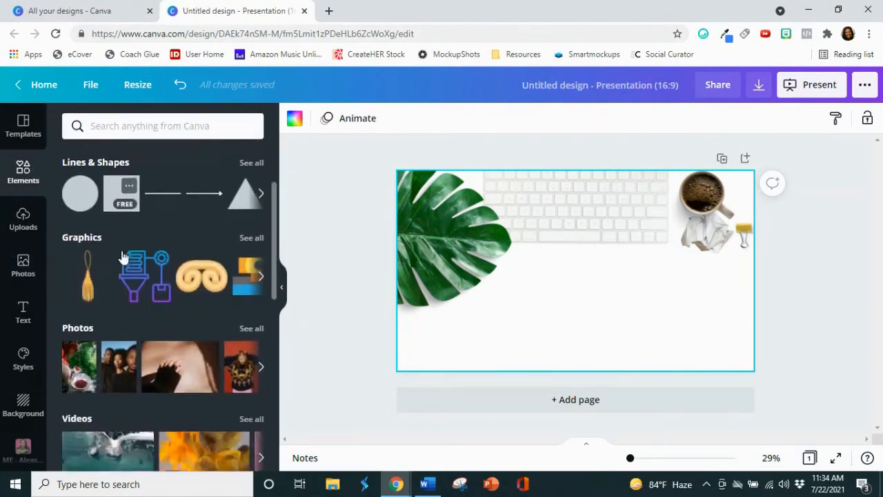
pyautogui.scroll(-3)
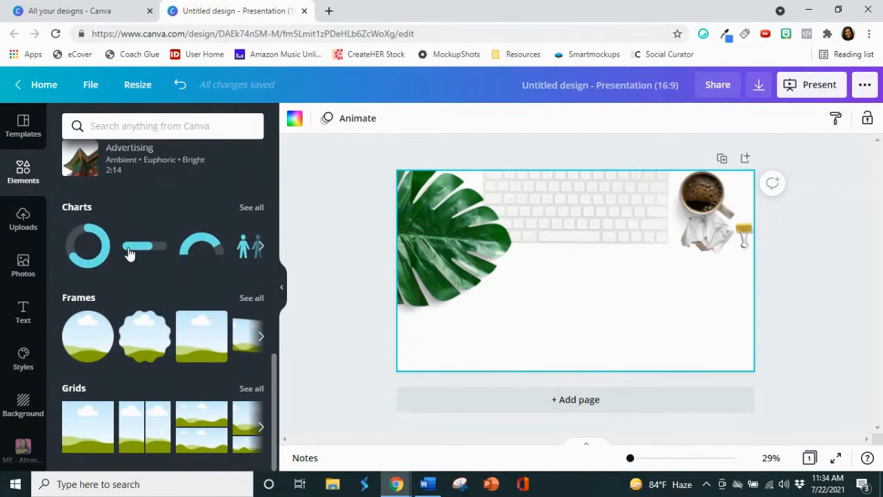
pyautogui.click(251, 299)
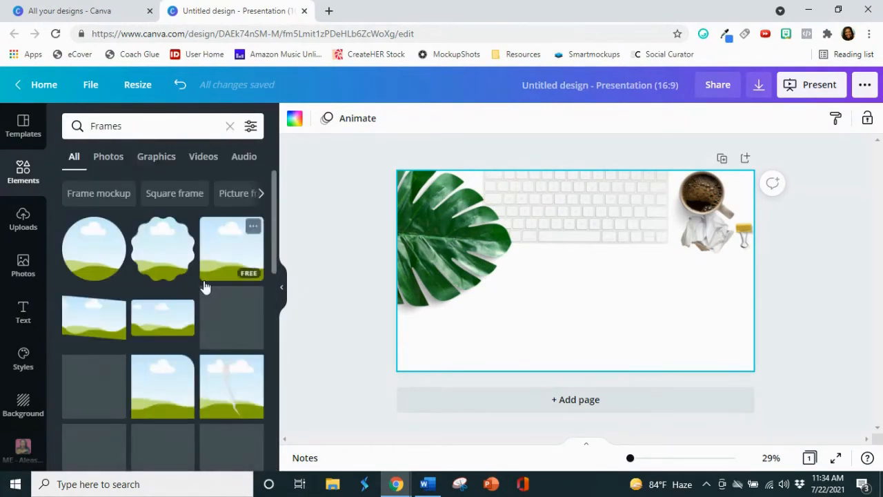
pyautogui.scroll(-3)
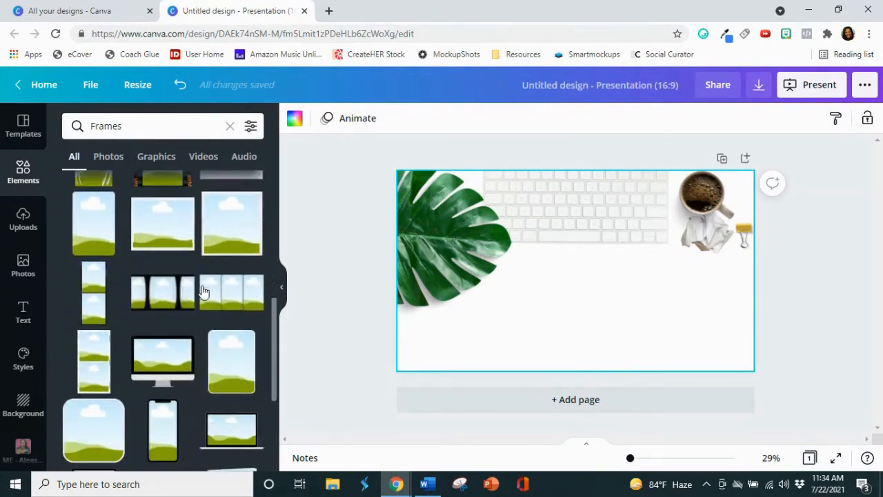
pyautogui.scroll(-3)
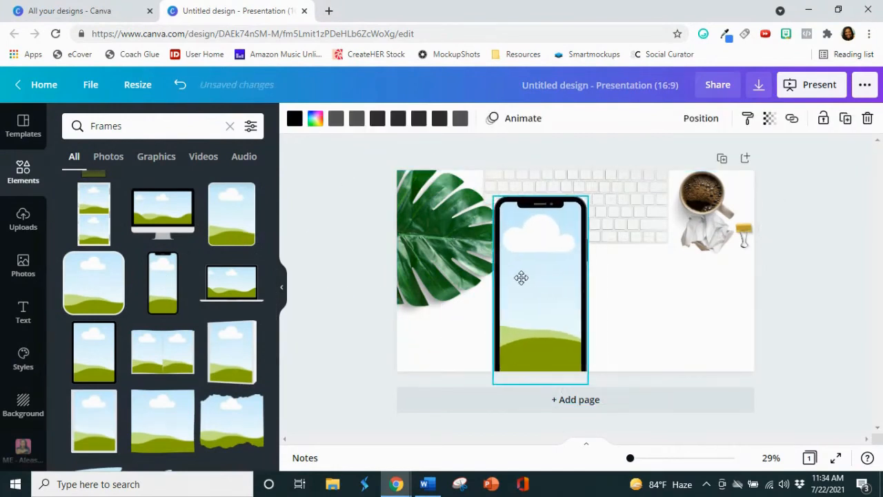
# Enlarge the phone frame to slide height and place it left of centre
pyautogui.moveTo(541, 275); pyautogui.dragTo(478, 283)
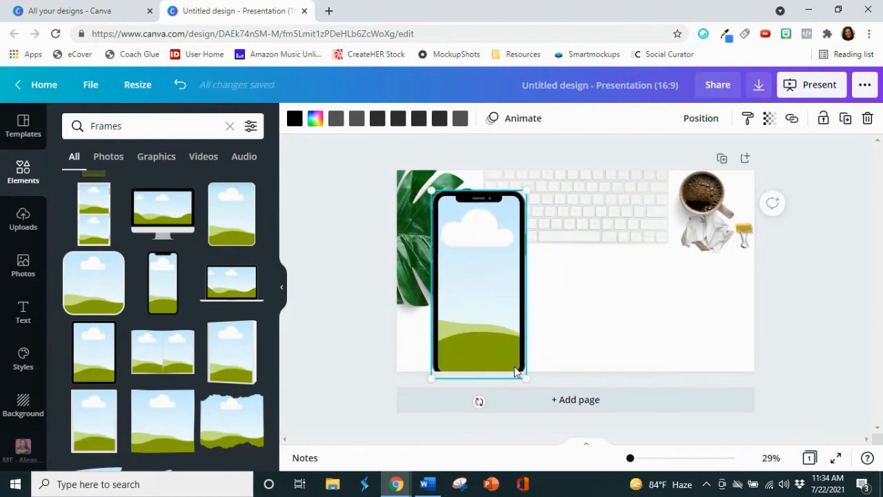
pyautogui.moveTo(525, 378); pyautogui.dragTo(559, 384)
pyautogui.write('phone ')
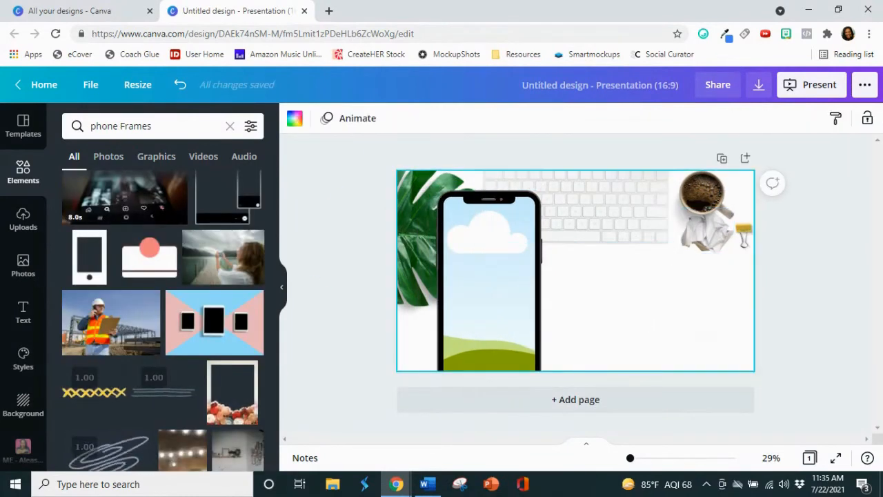
pyautogui.click(23, 316)
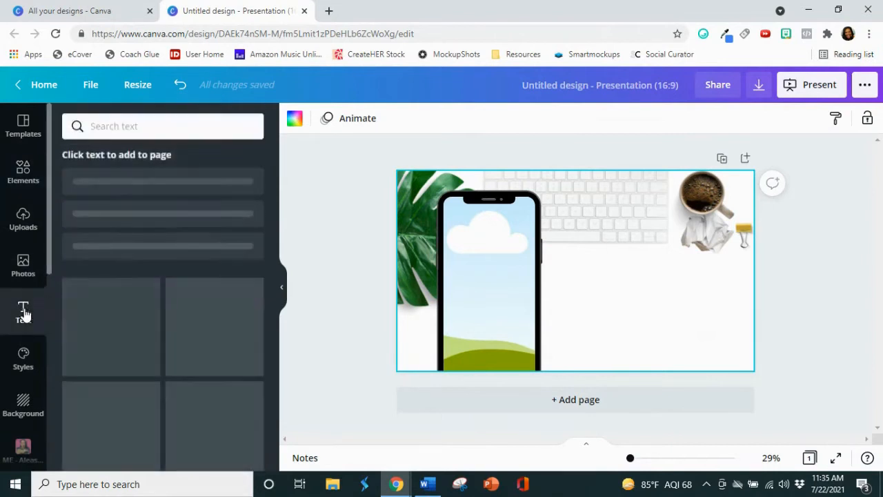
# Add a heading reading 'Repurpose Your IGTV Videos for YouTube'
pyautogui.click(22, 309)
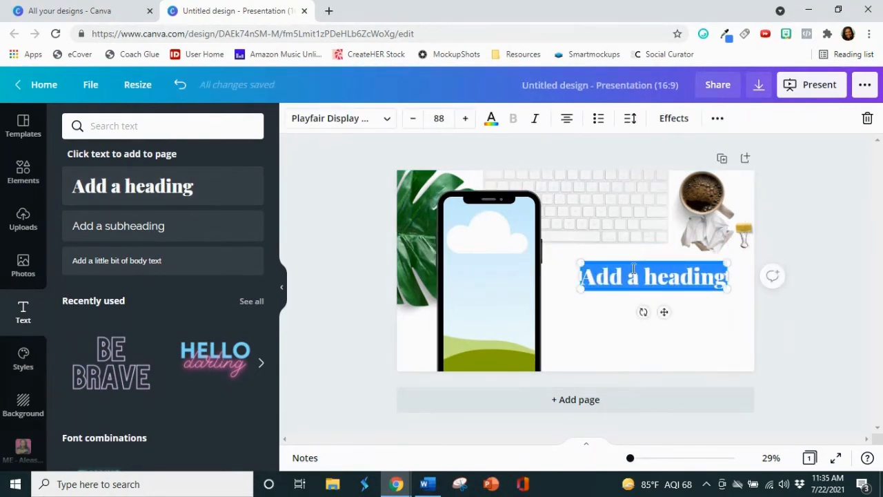
pyautogui.write('R')
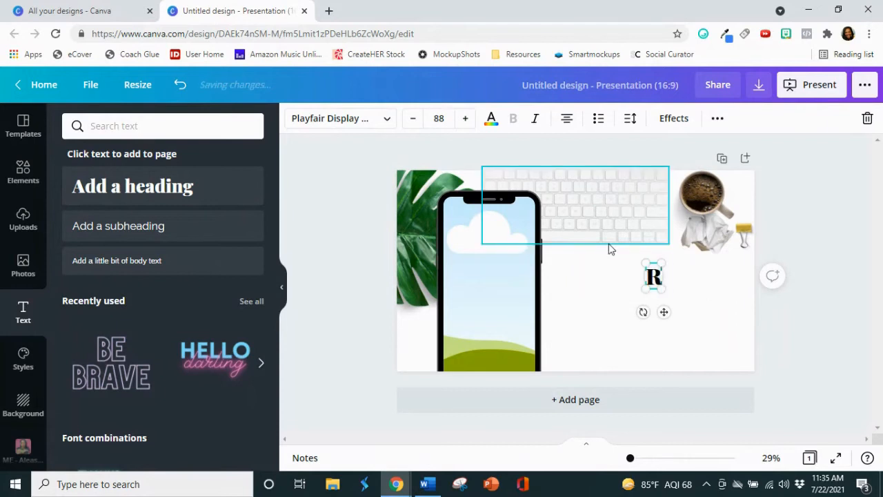
pyautogui.write('epurpose Your IGT')
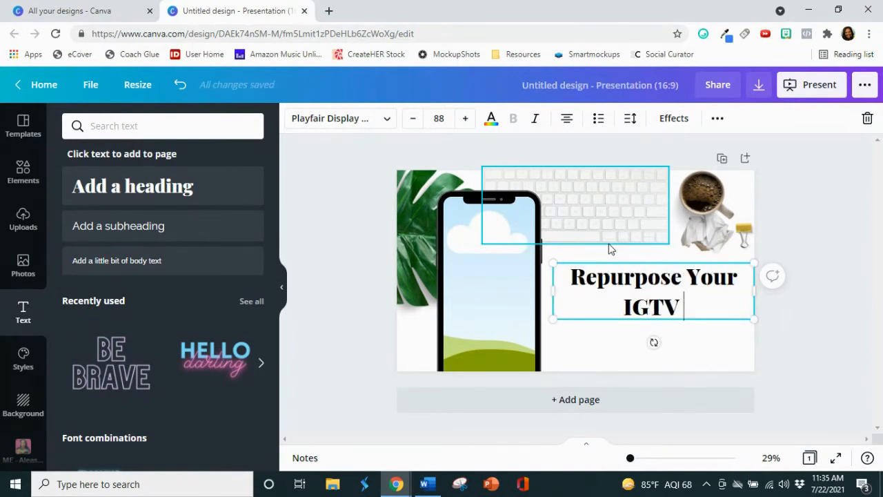
pyautogui.write('Videos')
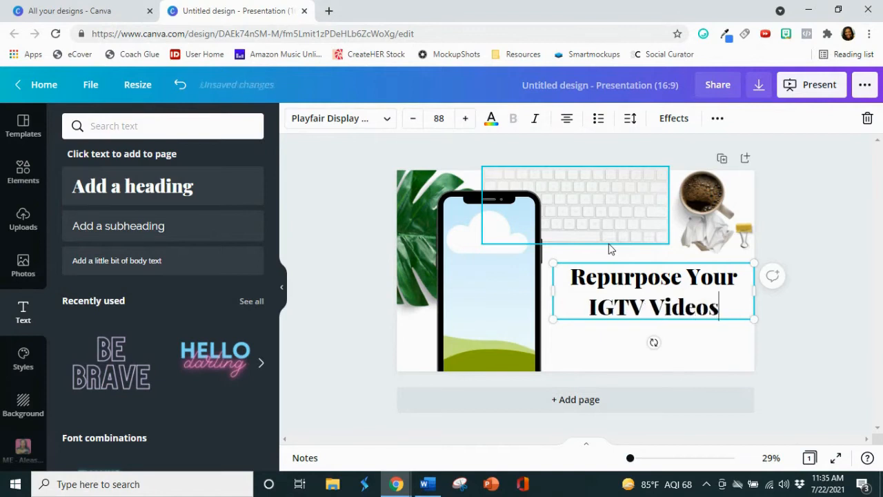
pyautogui.write('for YouTu')
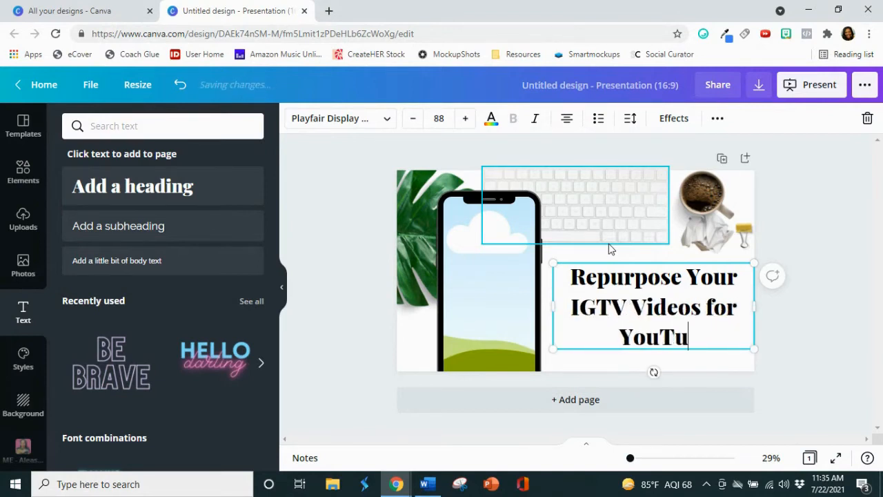
pyautogui.write('be')
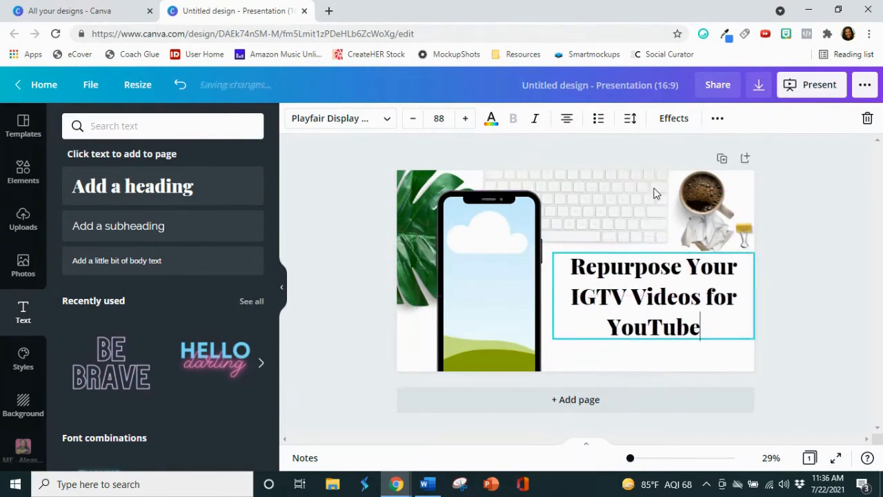
# Tighten the title's line spacing and position it right of the phone frame
pyautogui.click(629, 118)
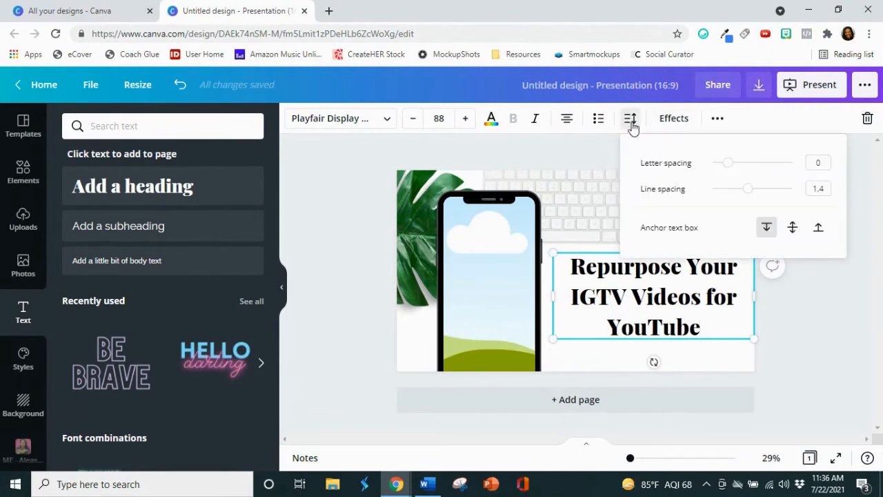
pyautogui.moveTo(748, 187); pyautogui.dragTo(734, 187)
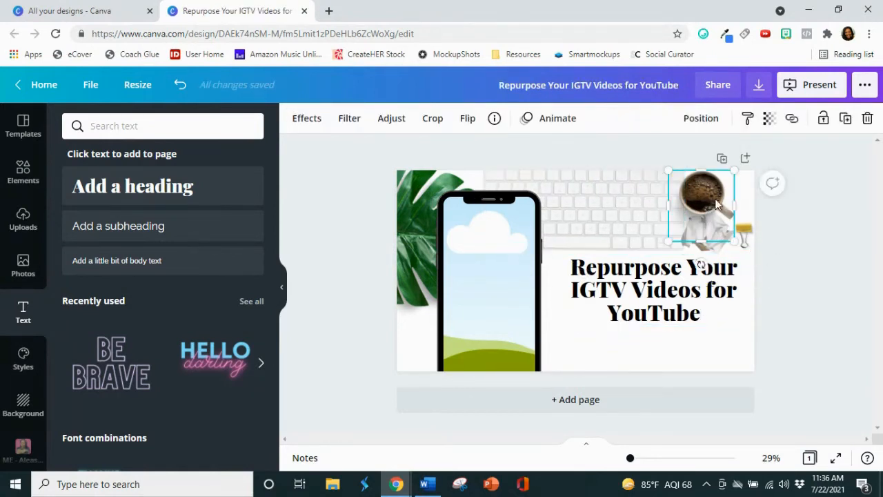
pyautogui.click(654, 290)
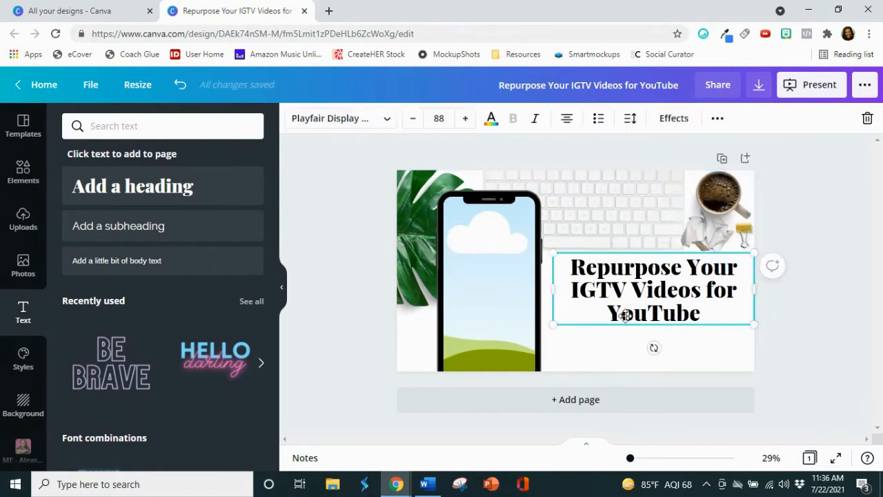
pyautogui.click(817, 317)
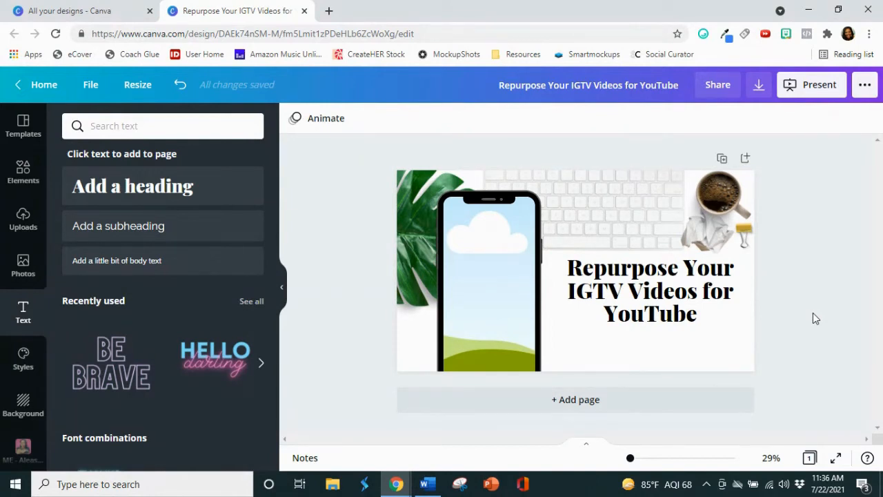
pyautogui.moveTo(262, 7)
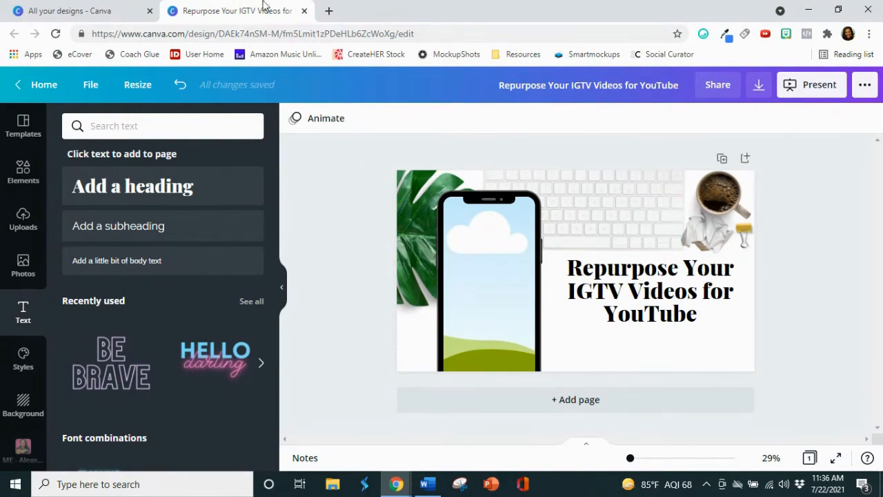
# Open Facebook in a new tab and go to my own profile page
pyautogui.click(329, 11)
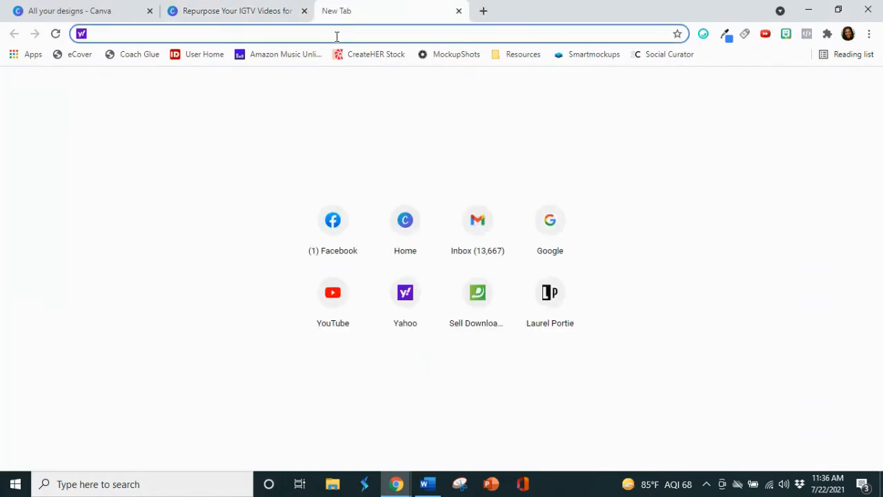
pyautogui.click(333, 219)
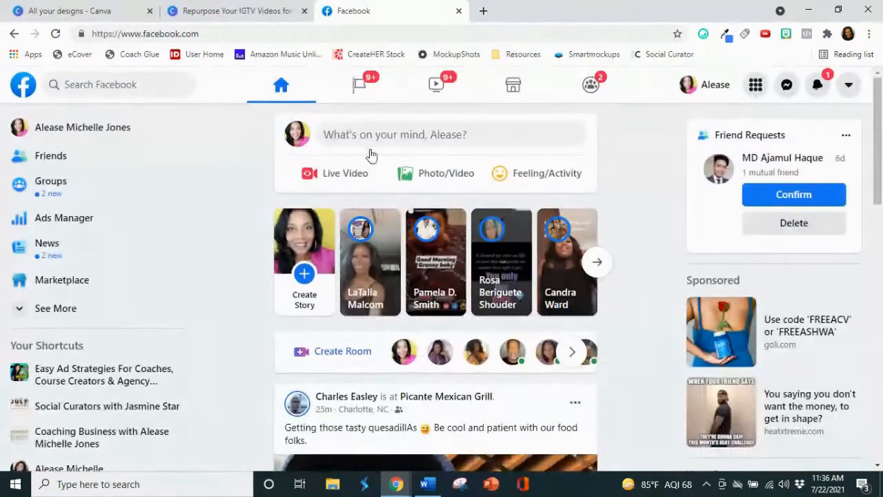
pyautogui.scroll(-3)
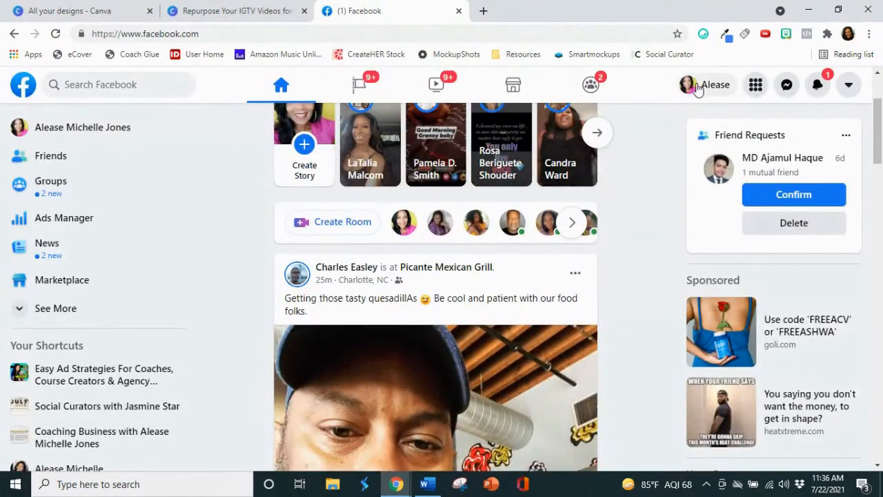
pyautogui.click(690, 84)
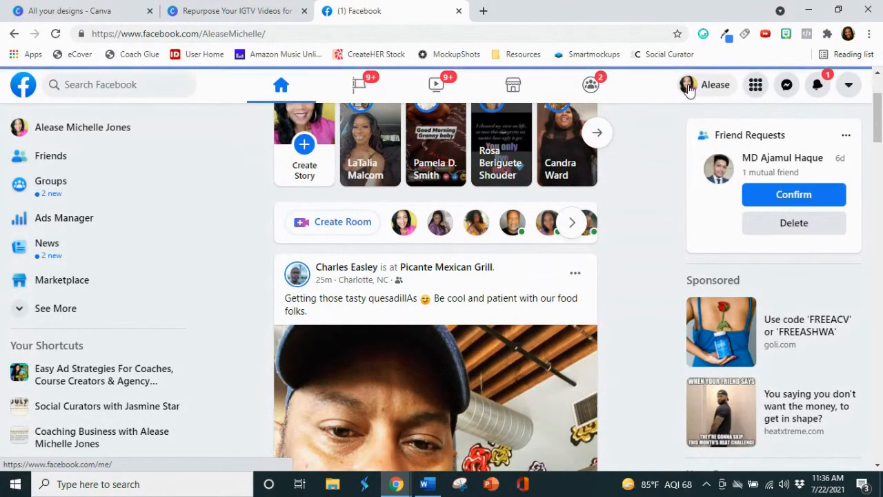
# Open the latest coaching marketing video post and show its options menu with Download video
pyautogui.click(714, 85)
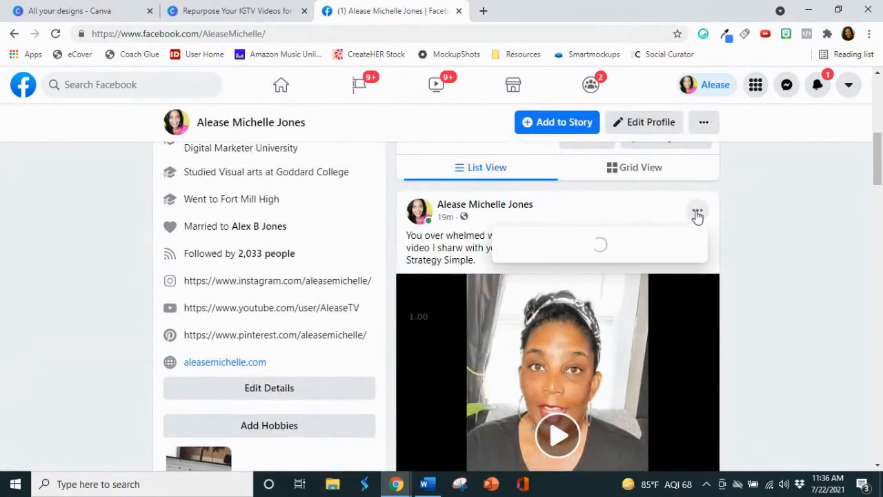
pyautogui.click(698, 215)
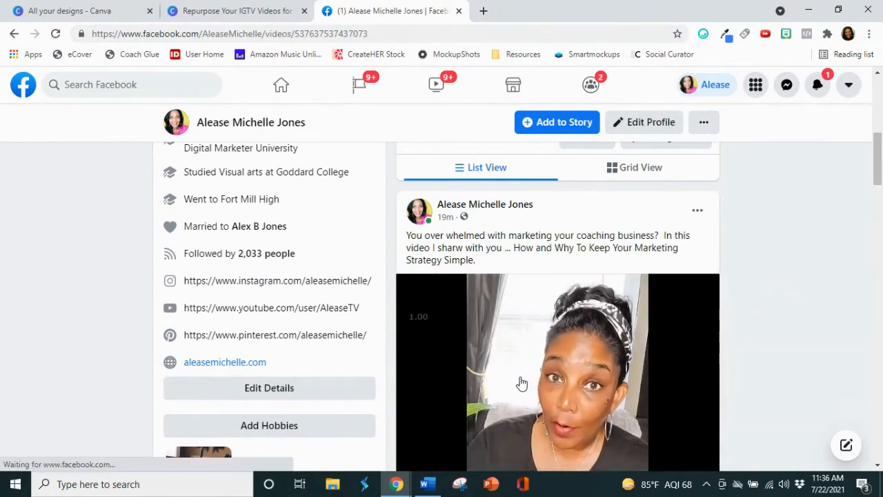
pyautogui.click(521, 383)
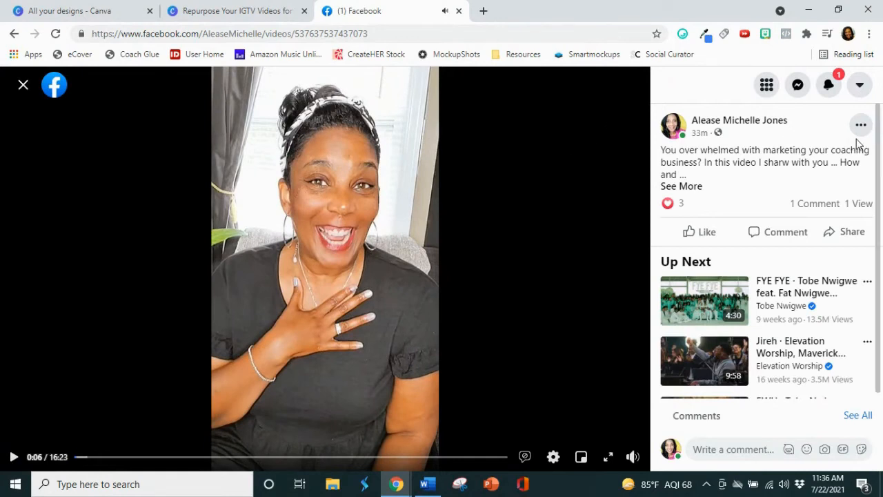
pyautogui.click(861, 124)
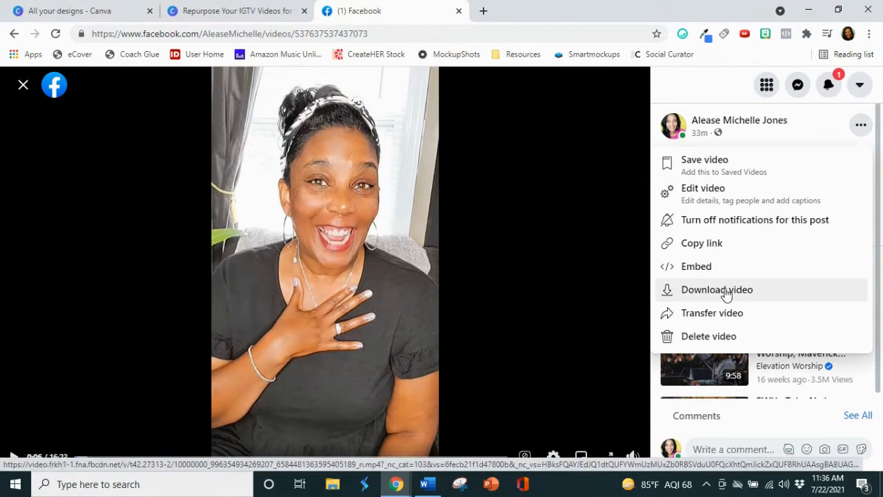
pyautogui.moveTo(615, 315)
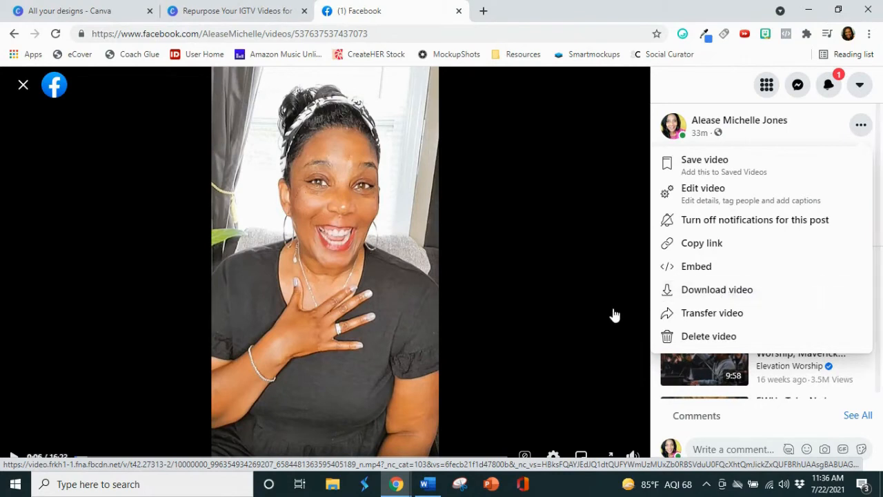
pyautogui.moveTo(22, 86)
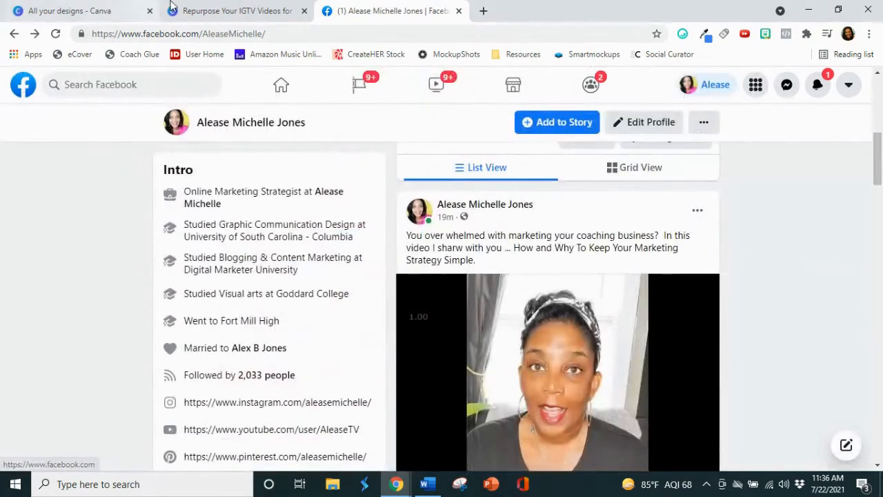
# Back in Canva, open Uploads' Videos and fill the phone frame with the talking-head video
pyautogui.click(234, 11)
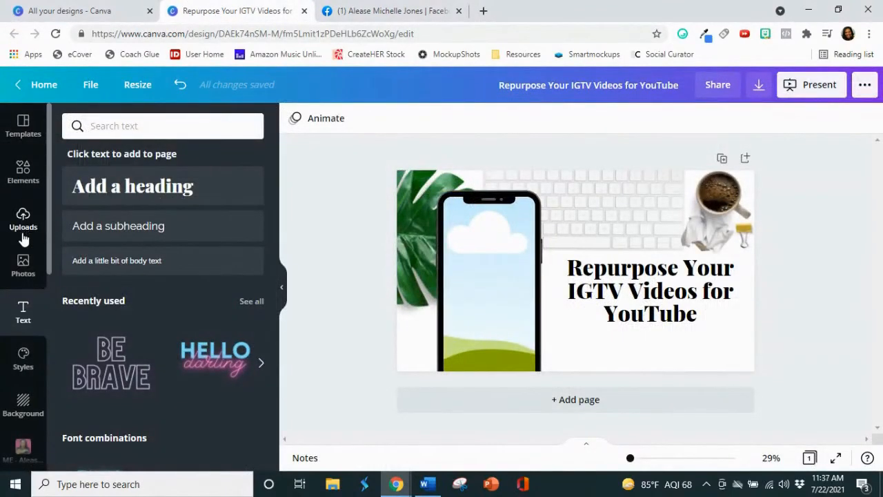
pyautogui.click(22, 219)
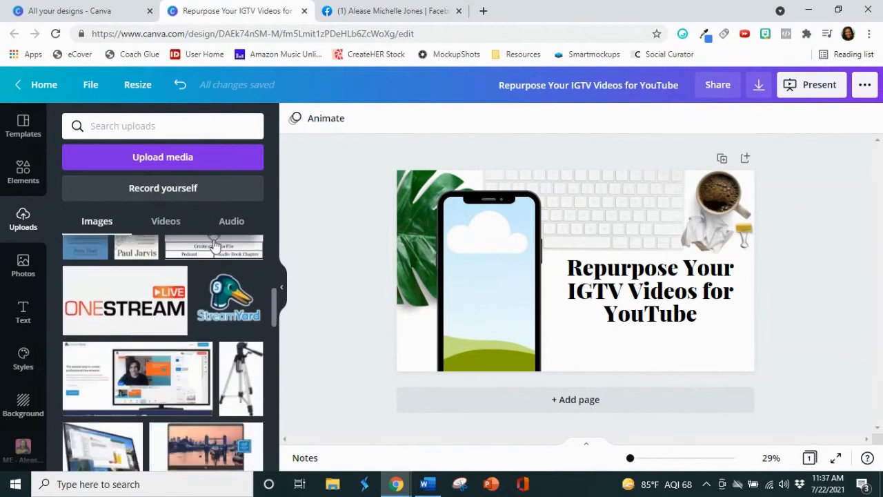
pyautogui.scroll(-3)
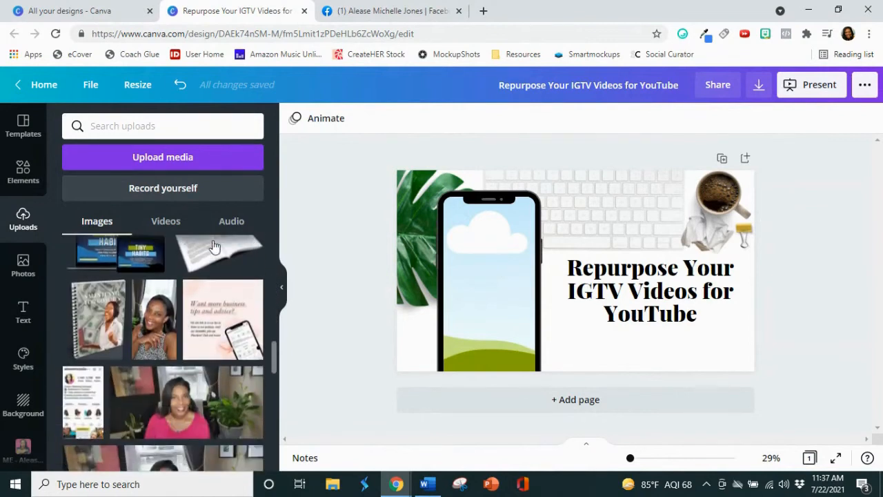
pyautogui.scroll(-3)
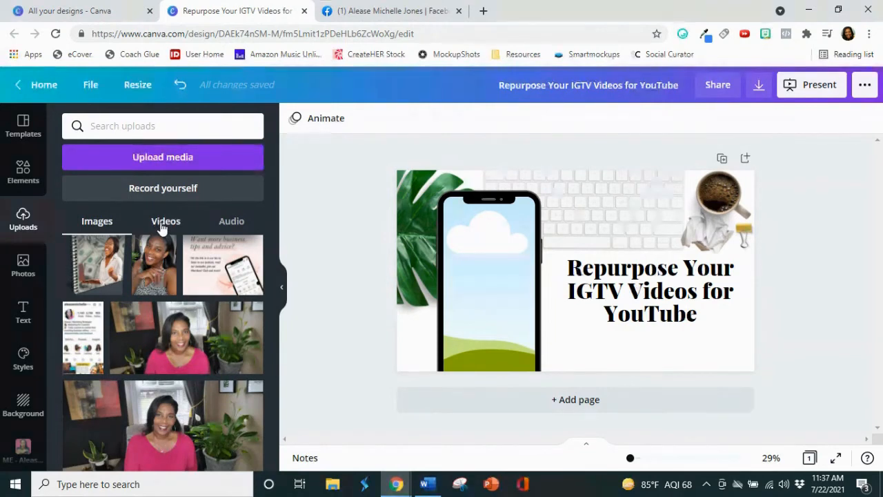
pyautogui.click(165, 220)
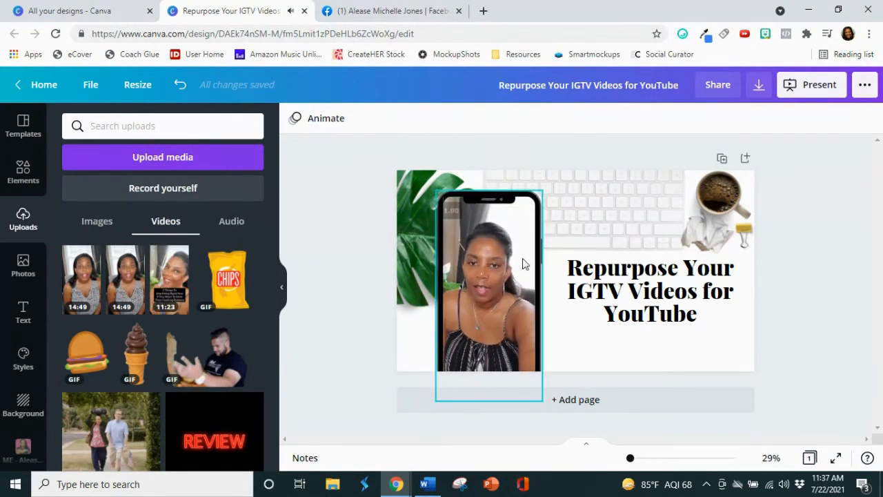
# Reposition the video to fill the phone screen beside the title and preview it playing
pyautogui.click(679, 150)
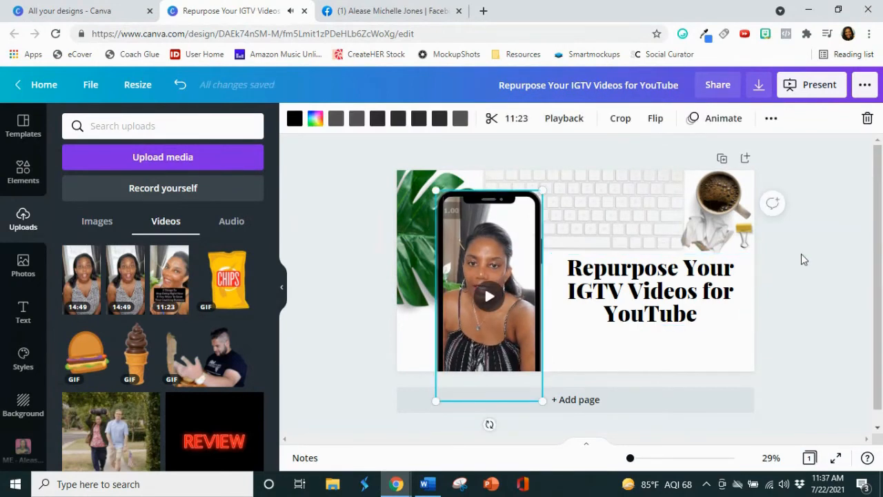
pyautogui.moveTo(491, 124)
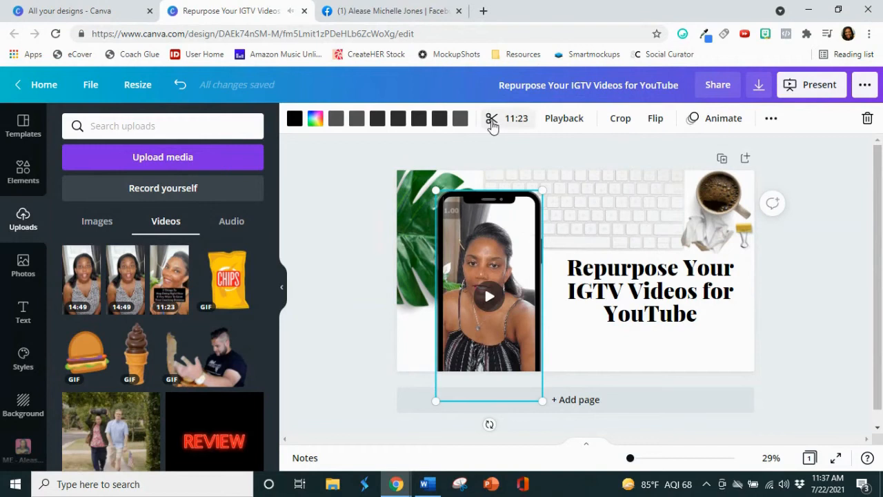
pyautogui.moveTo(844, 309)
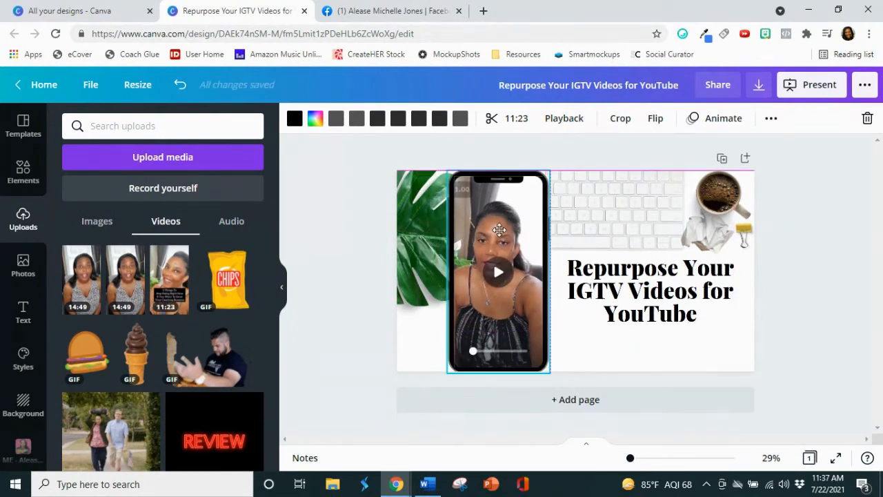
pyautogui.click(498, 229)
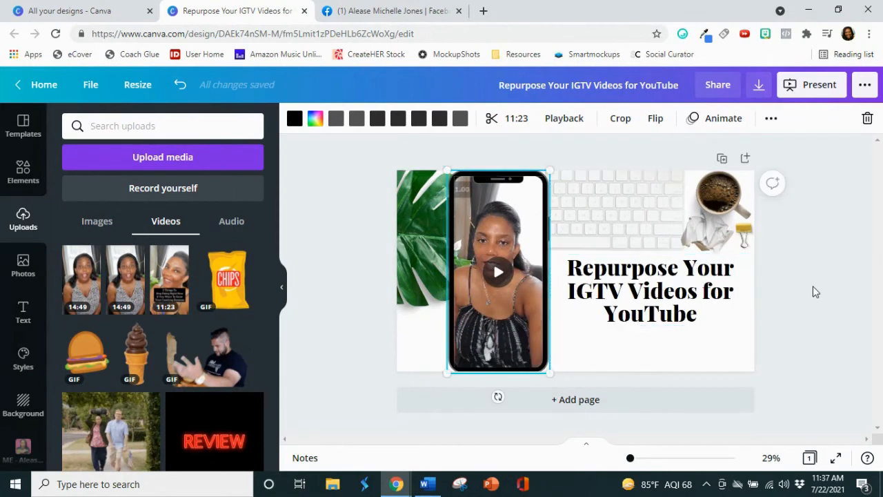
pyautogui.moveTo(513, 295)
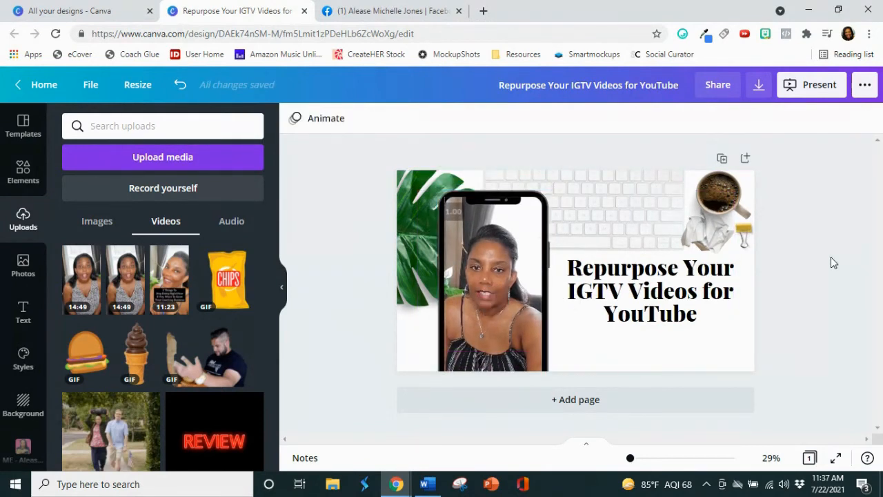
pyautogui.click(494, 301)
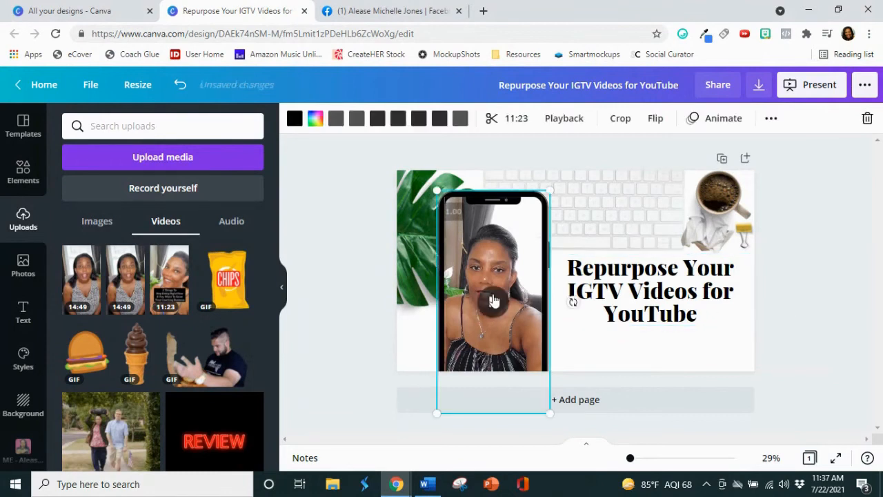
pyautogui.click(494, 301)
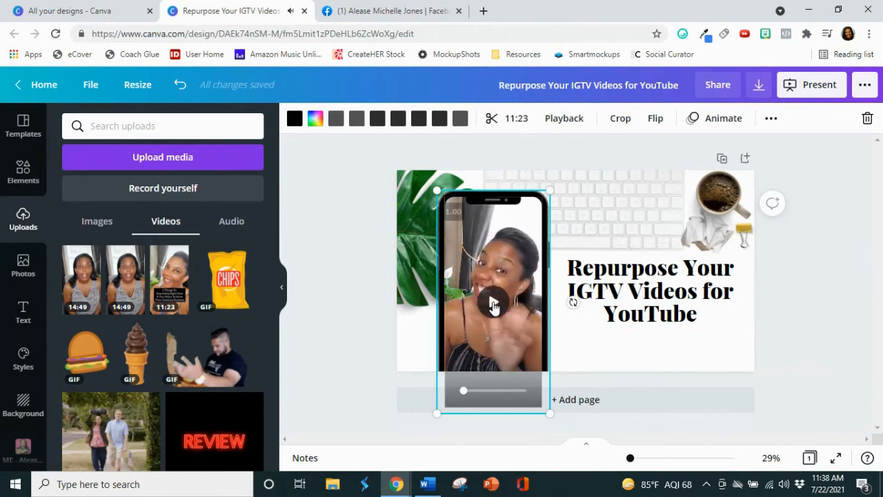
pyautogui.click(494, 305)
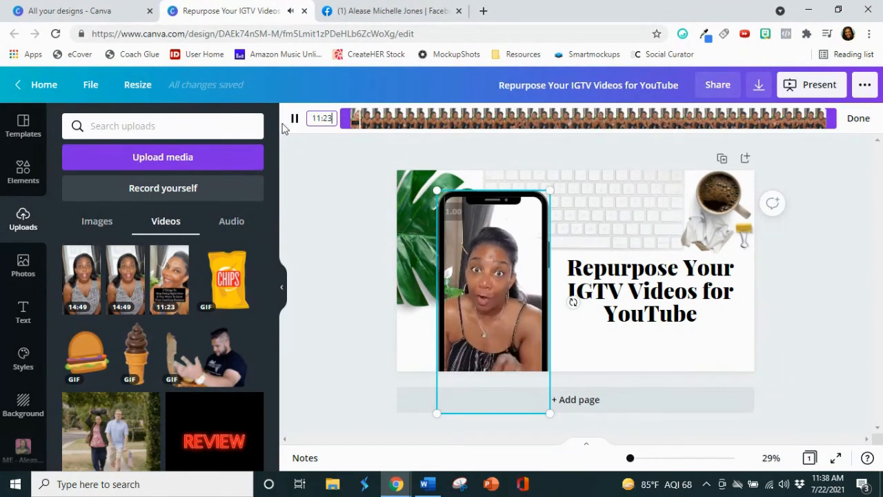
pyautogui.click(295, 118)
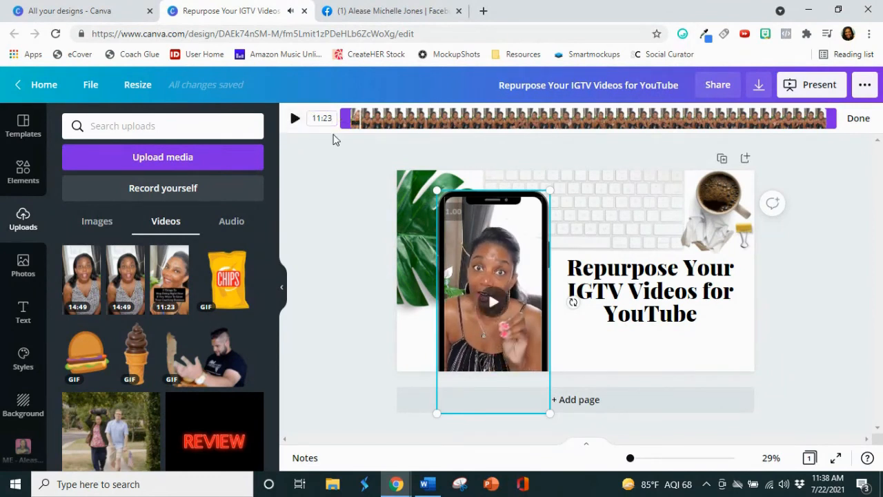
pyautogui.moveTo(847, 148)
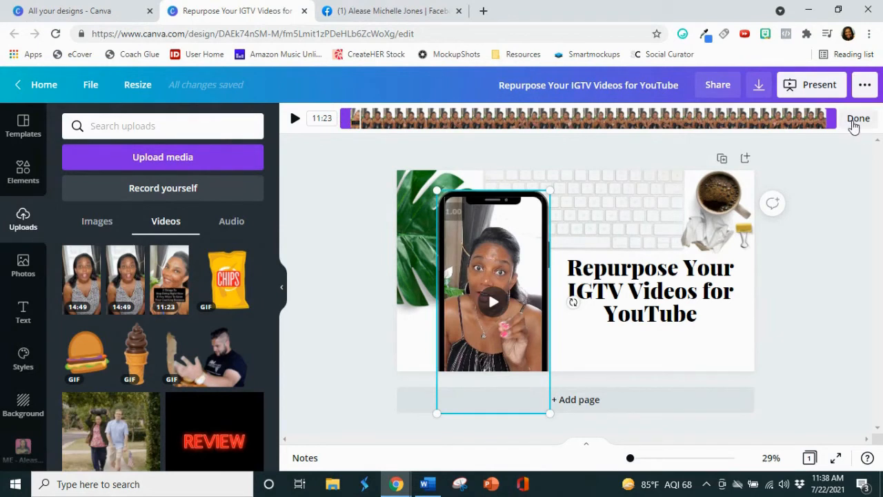
pyautogui.click(858, 118)
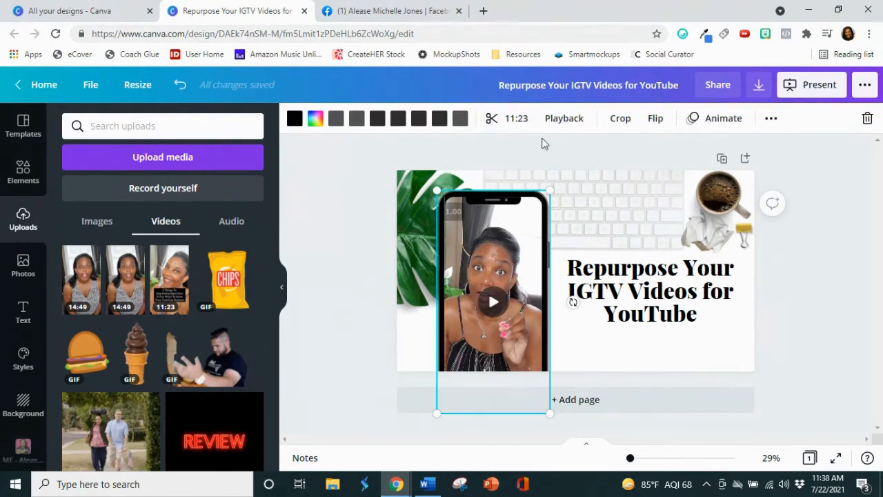
pyautogui.moveTo(758, 84)
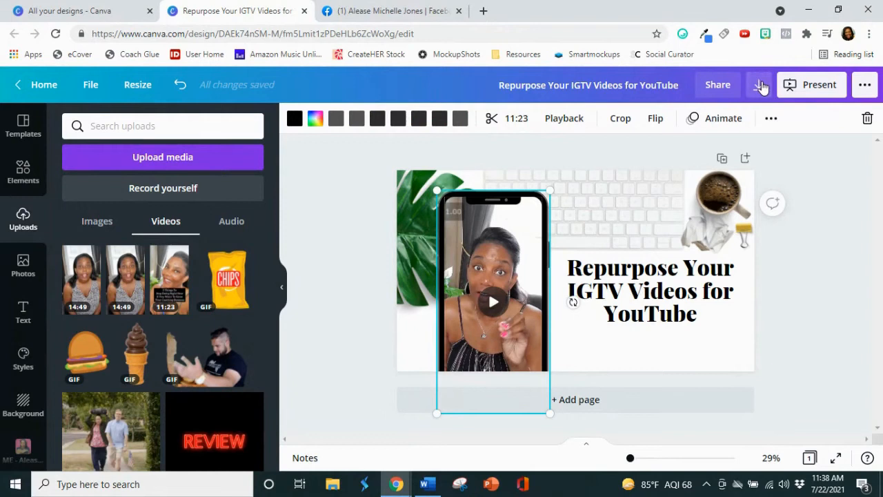
# Download the slide as an MP4 Video file
pyautogui.click(759, 84)
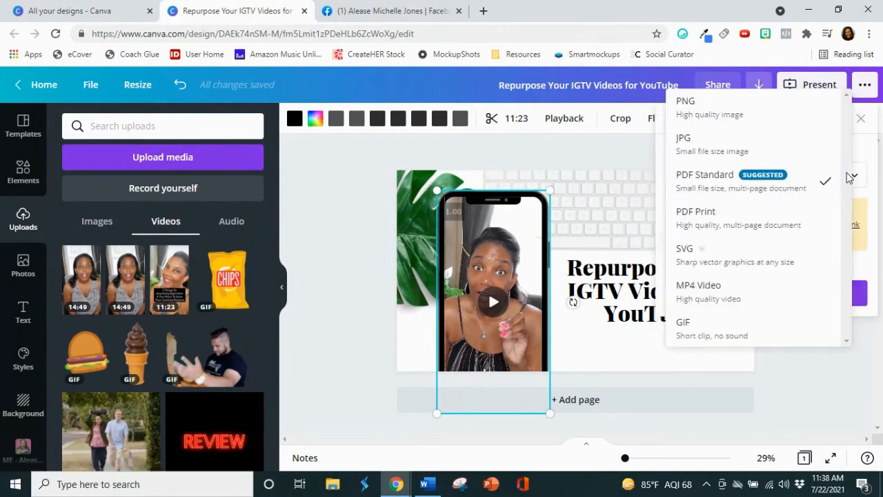
pyautogui.moveTo(781, 290)
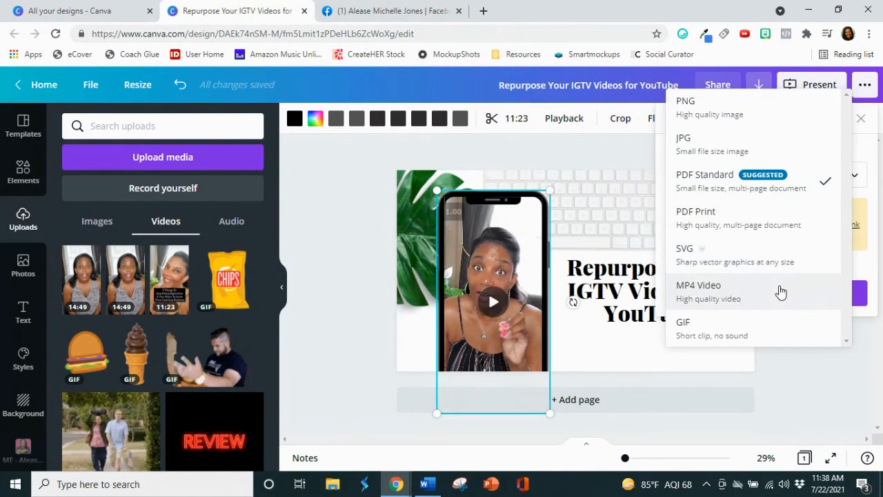
pyautogui.click(698, 284)
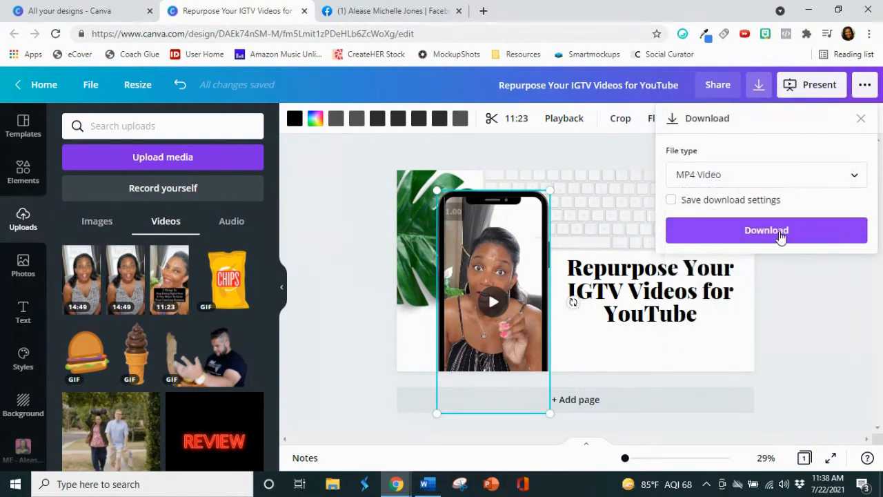
pyautogui.click(767, 229)
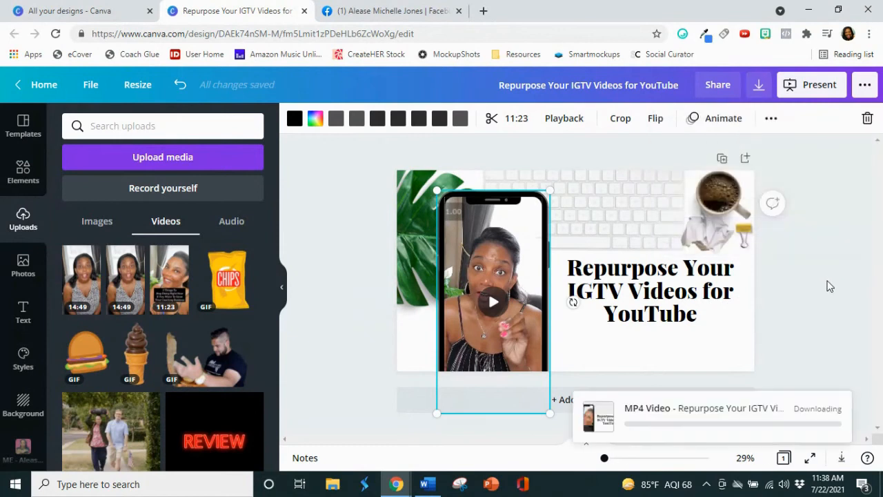
pyautogui.moveTo(867, 269)
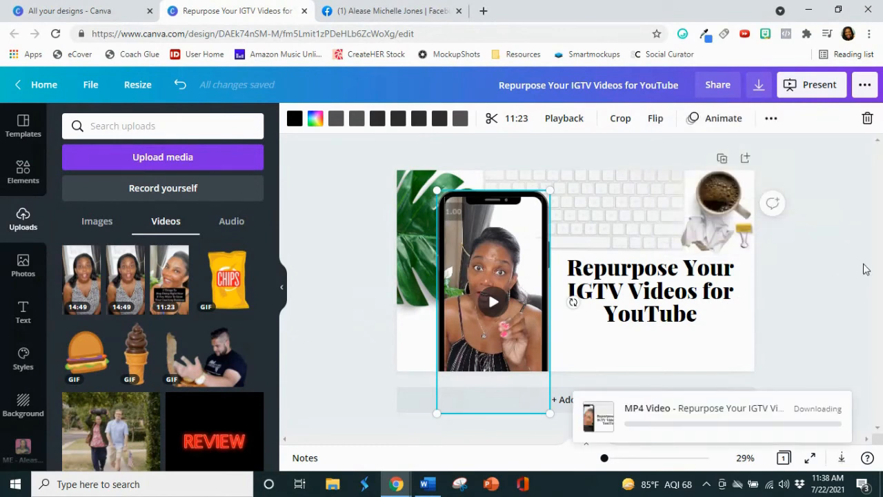